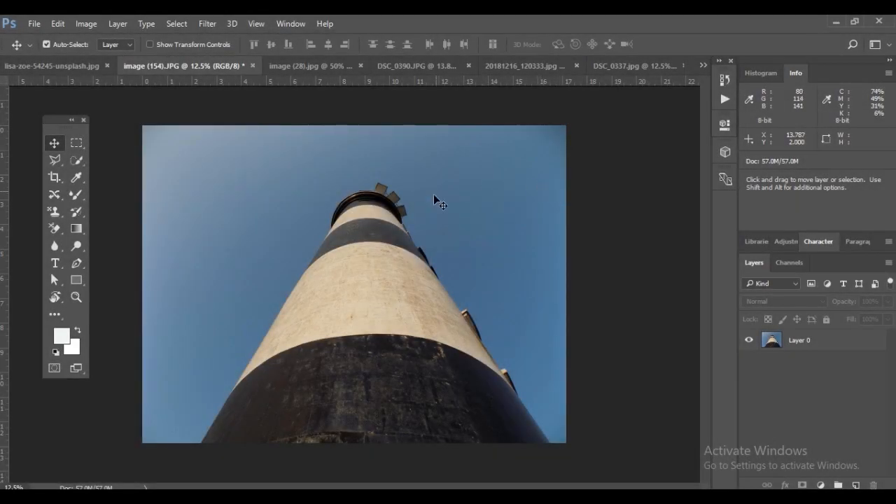
mouse_move(271, 184)
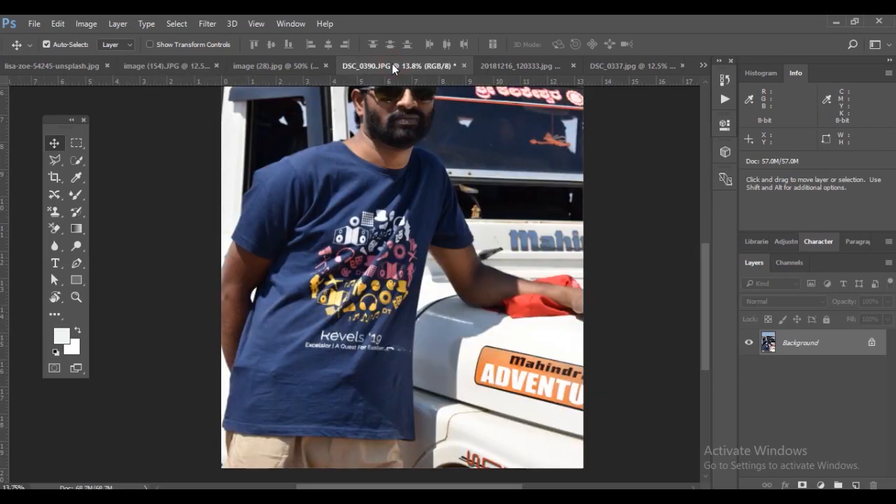
Return from the beach photo to the lighthouse document and convert its locked background into editable Layer 0
click(518, 66)
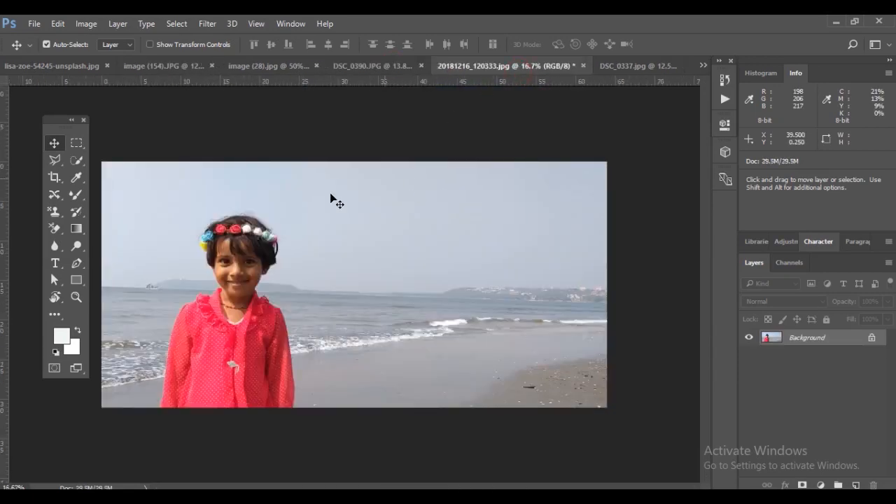
mouse_move(497, 95)
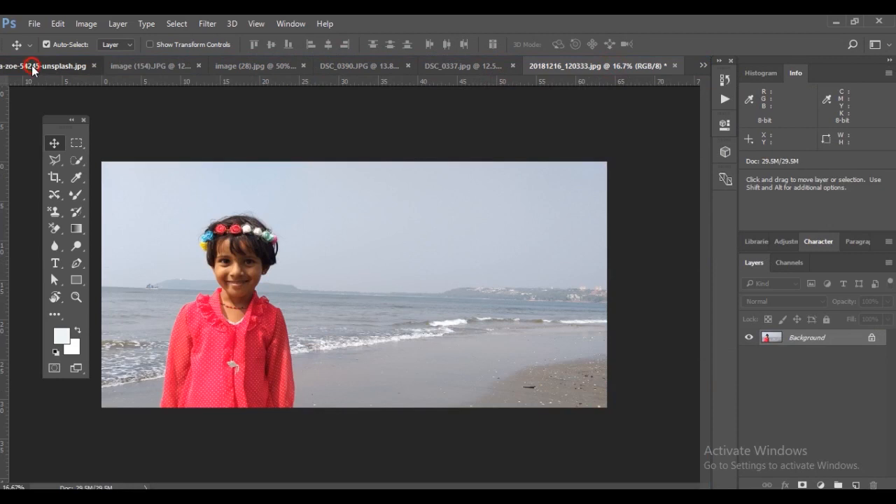
click(156, 66)
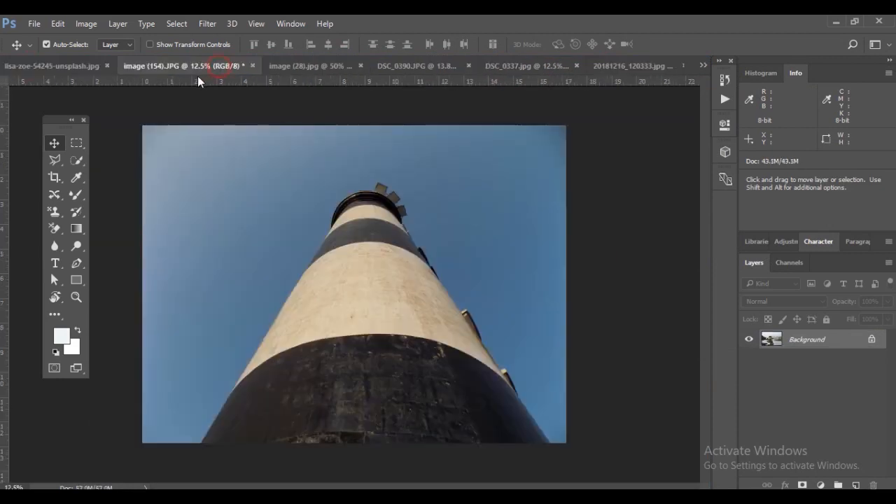
double_click(806, 339)
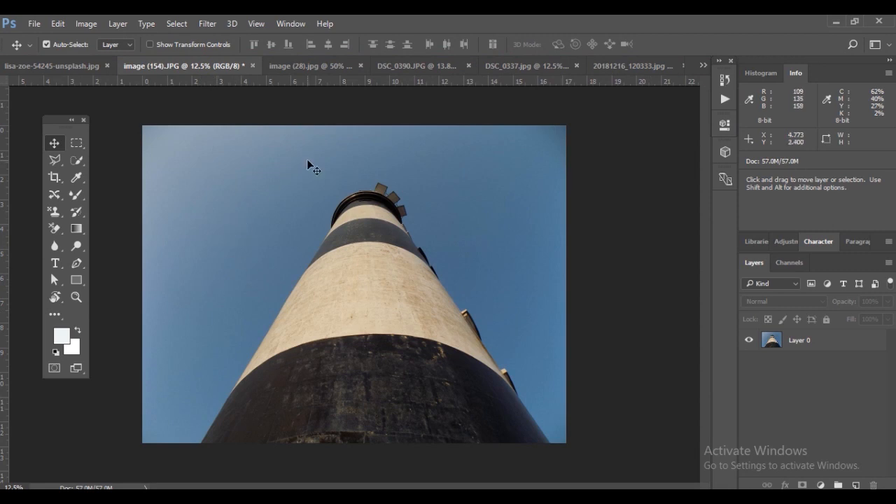
mouse_move(341, 162)
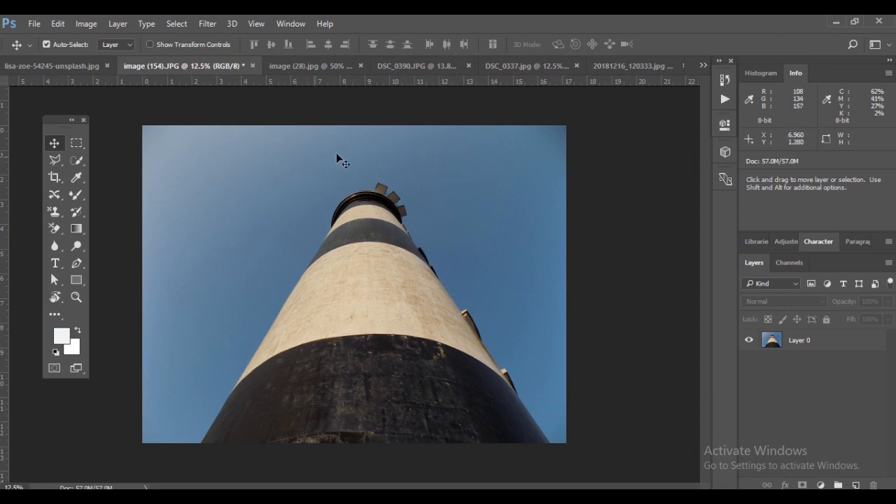
mouse_move(381, 204)
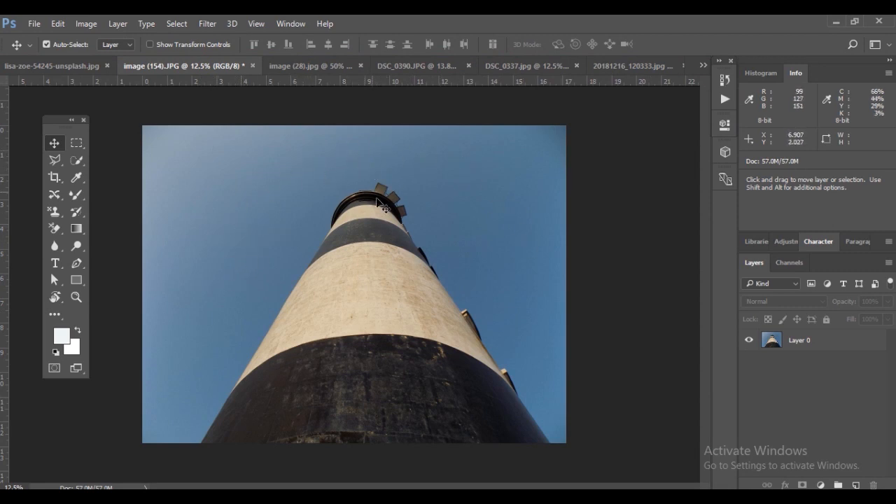
mouse_move(92, 306)
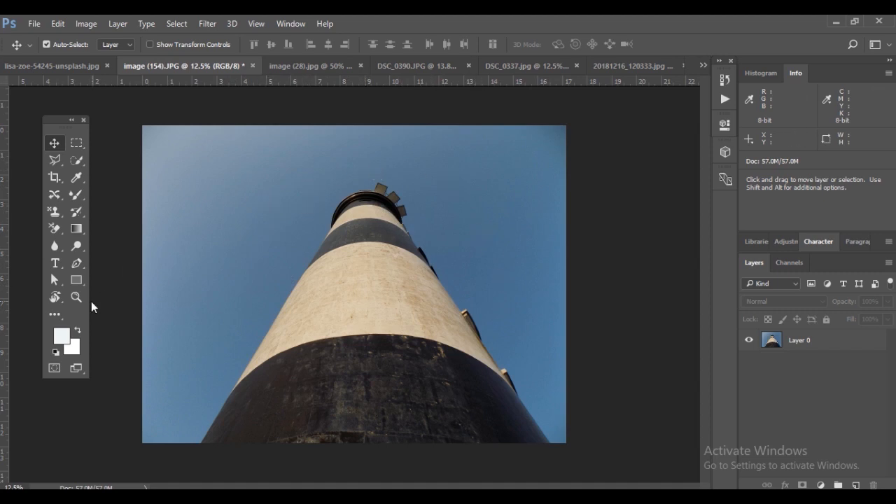
mouse_move(67, 235)
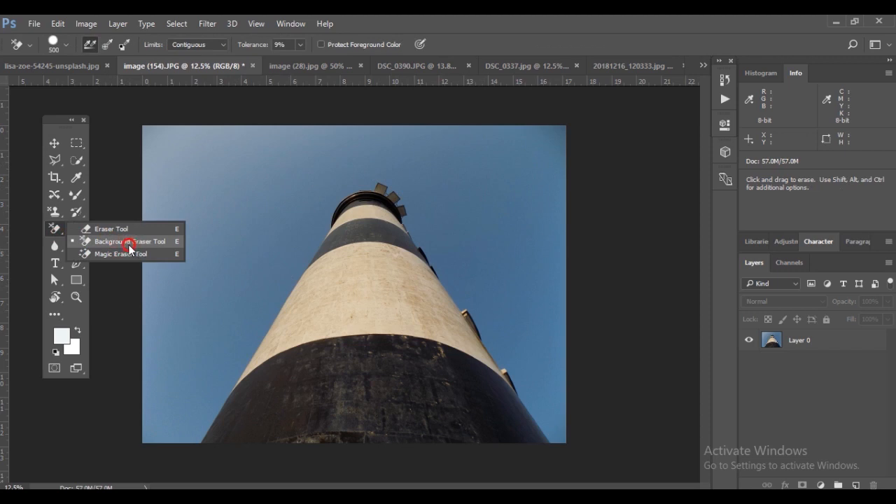
Choose the Background Eraser, unlock the lighthouse layer and adjust its tolerance slider, ready at the sky edge
click(132, 241)
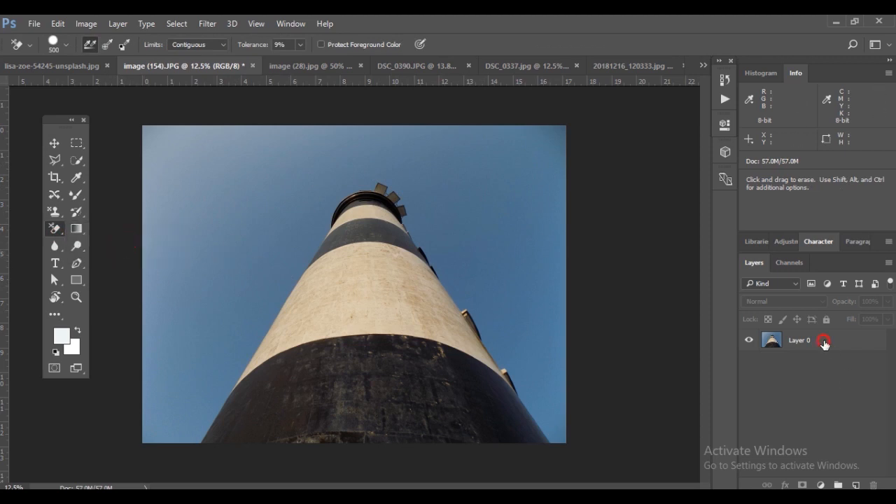
click(823, 340)
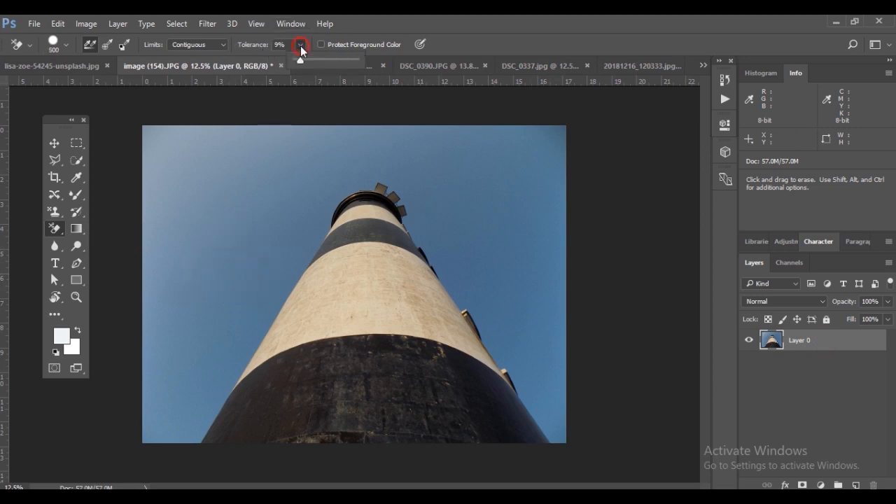
drag(300, 59, 320, 59)
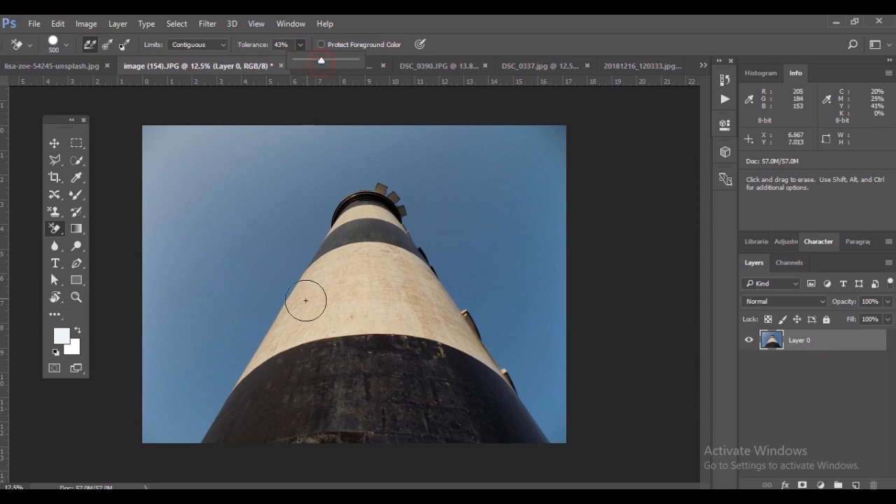
drag(305, 301, 286, 290)
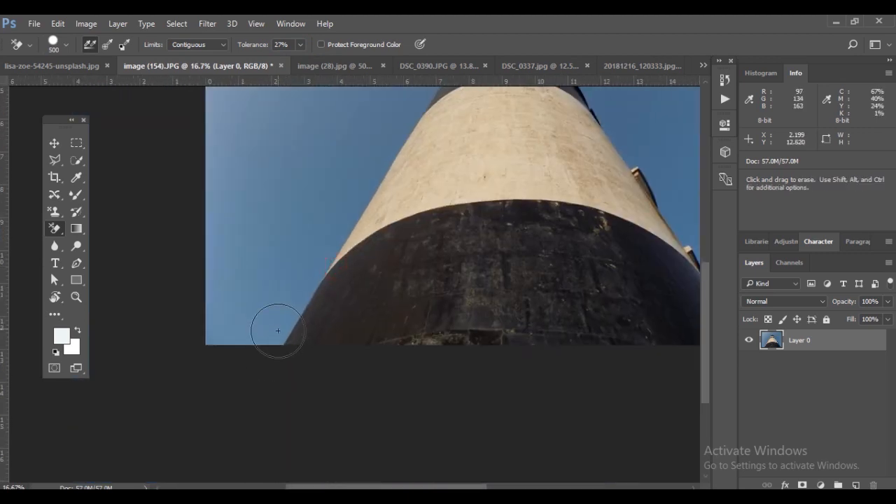
Erase the sky to transparency up the lighthouse tower's left edge from the base toward the top
click(290, 322)
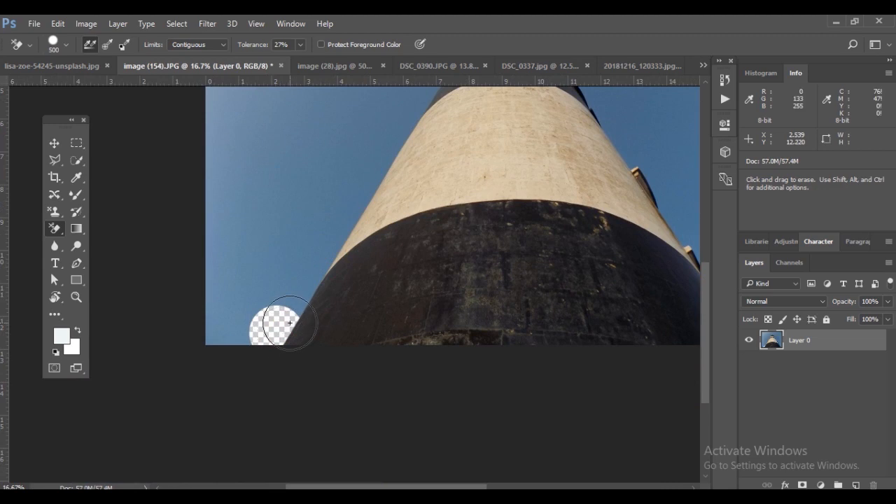
drag(288, 322, 299, 305)
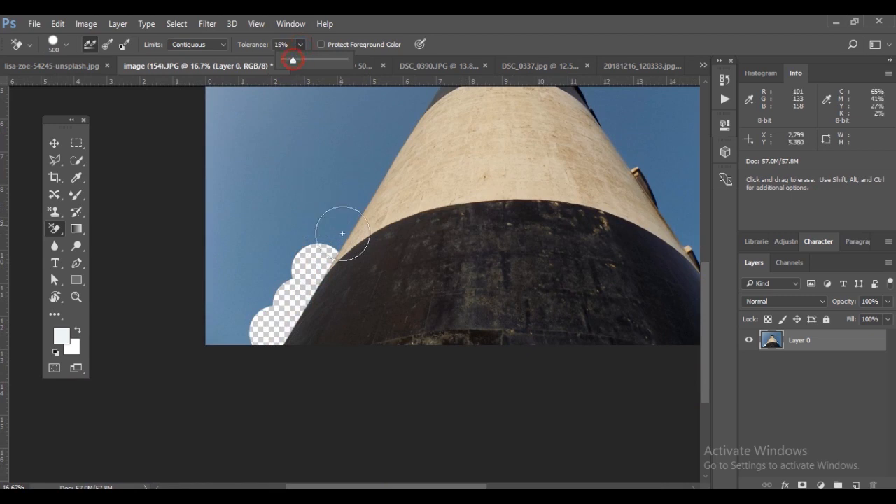
drag(343, 233, 355, 204)
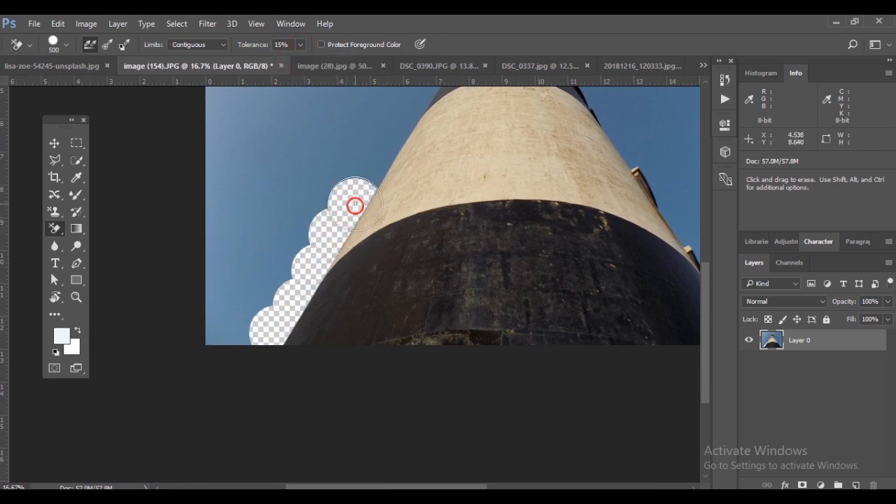
drag(353, 204, 400, 163)
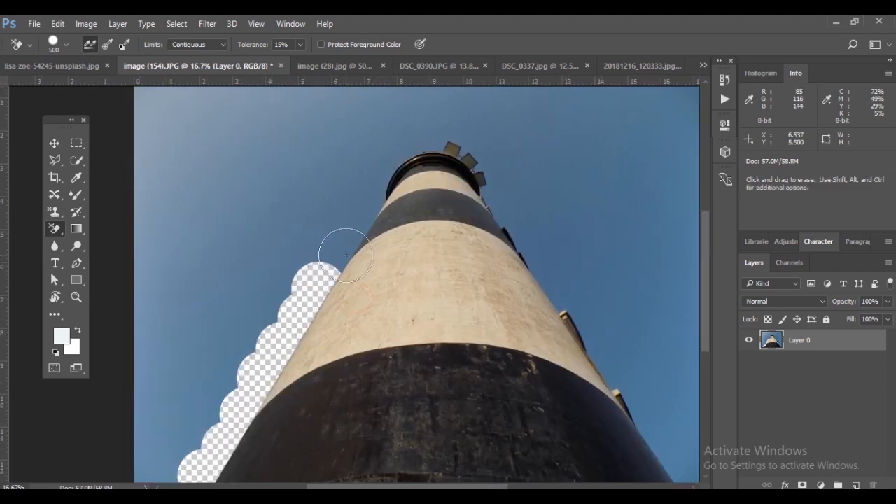
drag(345, 255, 370, 203)
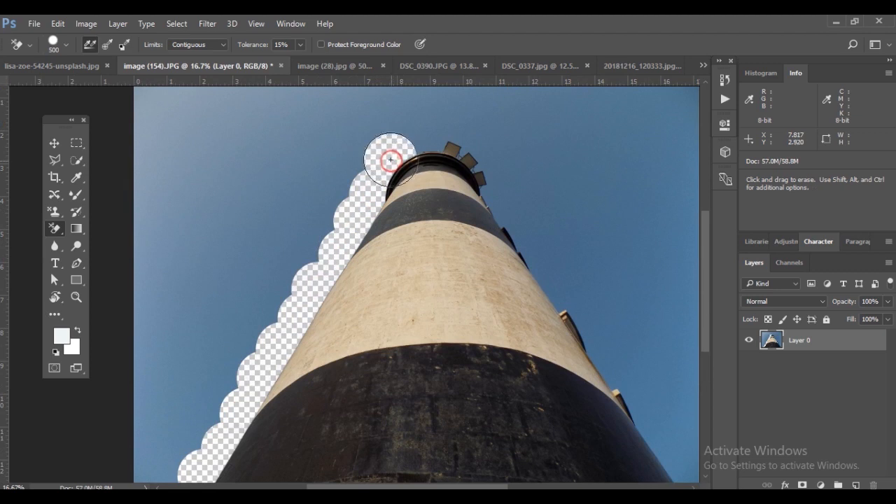
Erase the sky over the lantern at the top and down the tower's right side to the base
drag(391, 159, 442, 134)
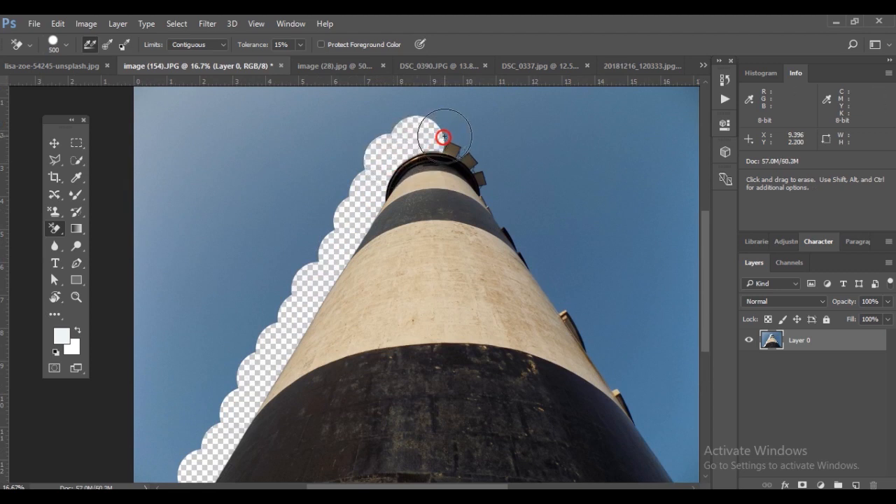
drag(442, 134, 481, 156)
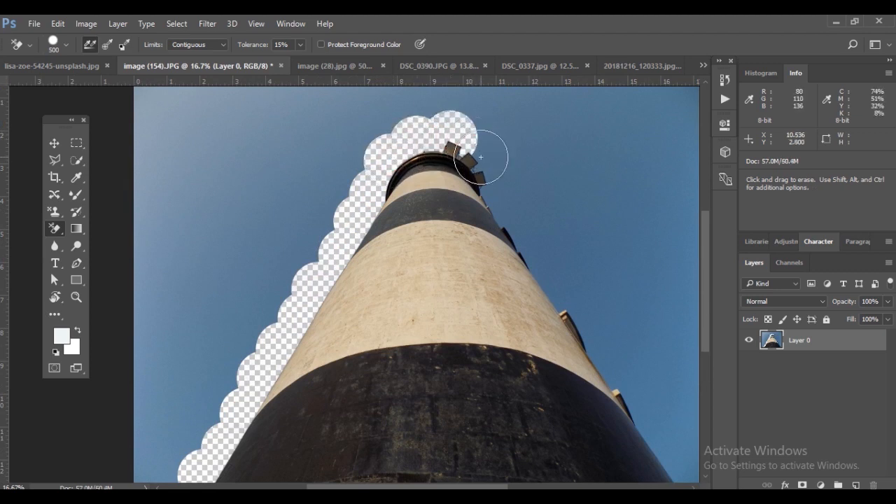
drag(481, 157, 503, 221)
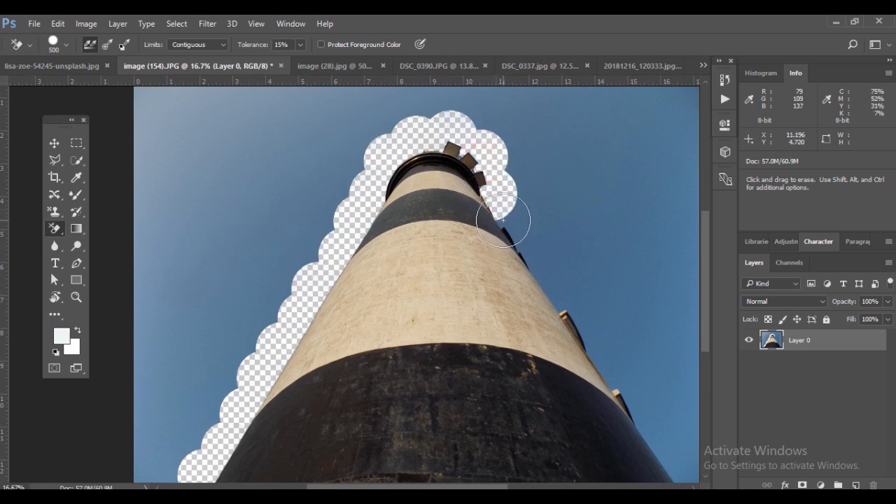
drag(503, 221, 554, 287)
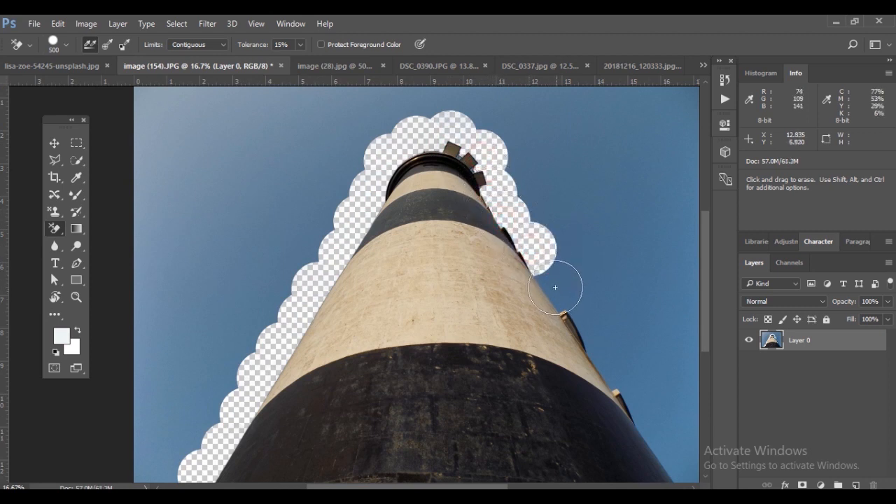
drag(554, 287, 588, 338)
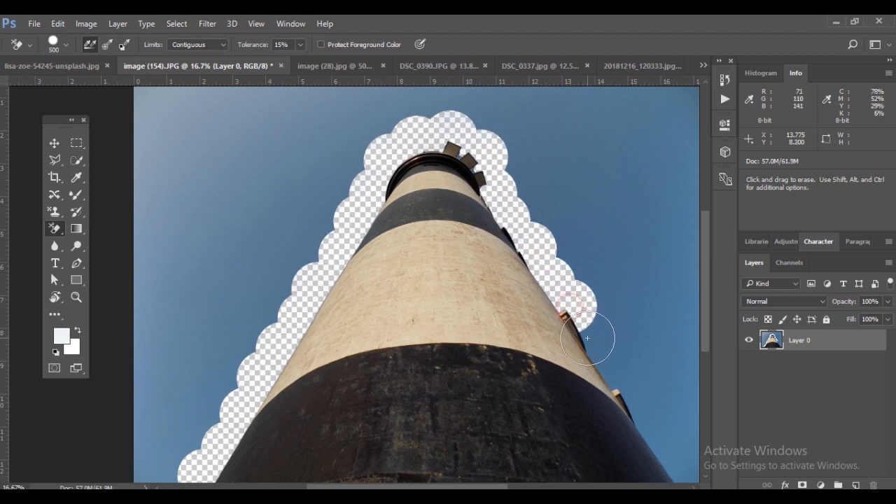
drag(588, 337, 633, 397)
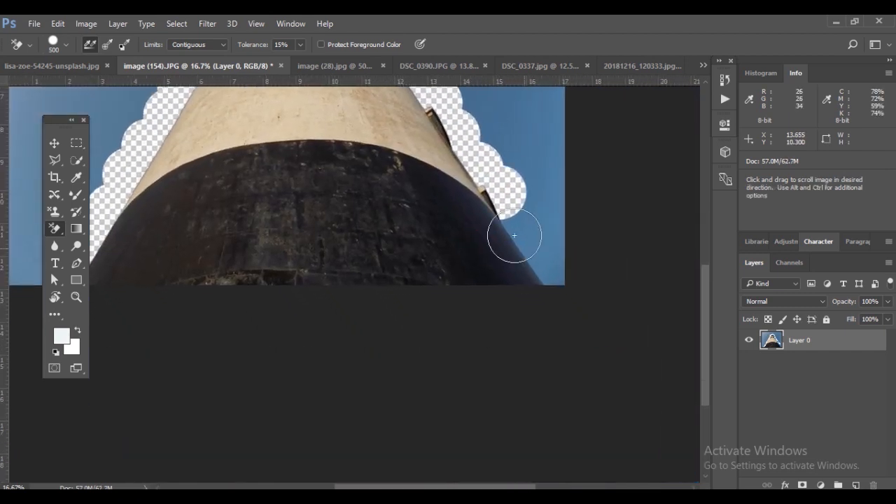
drag(515, 235, 553, 277)
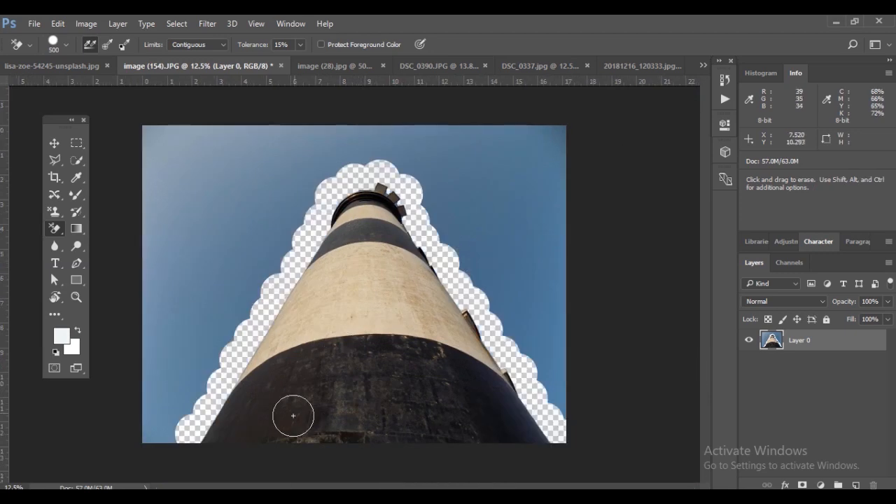
Brush away the remaining sky and clouds on the left, top and right of the tower, leaving pale patches
click(154, 370)
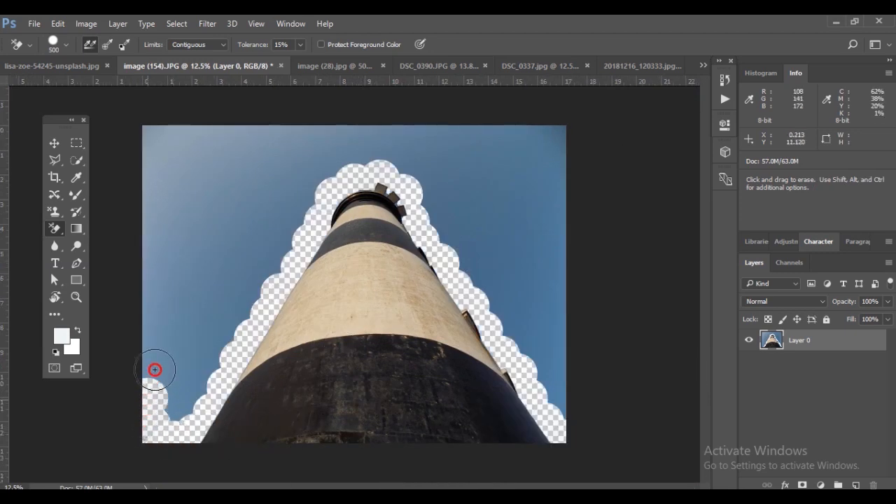
drag(154, 369, 221, 290)
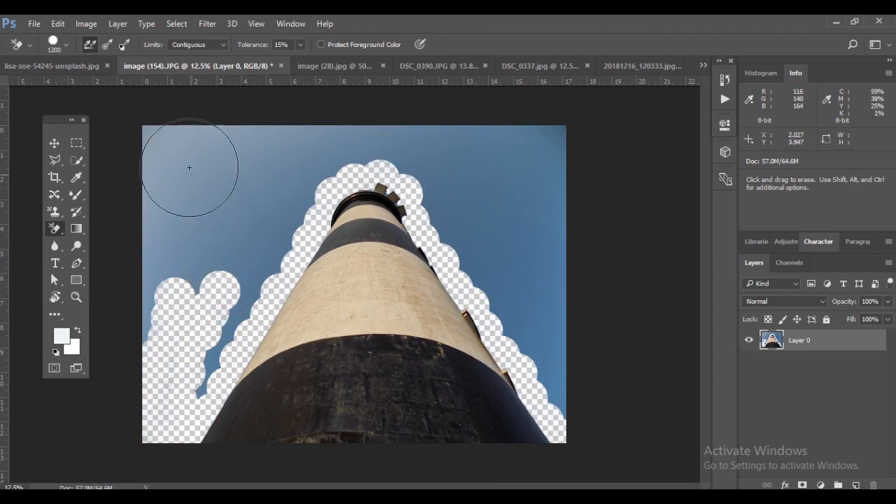
drag(189, 168, 160, 151)
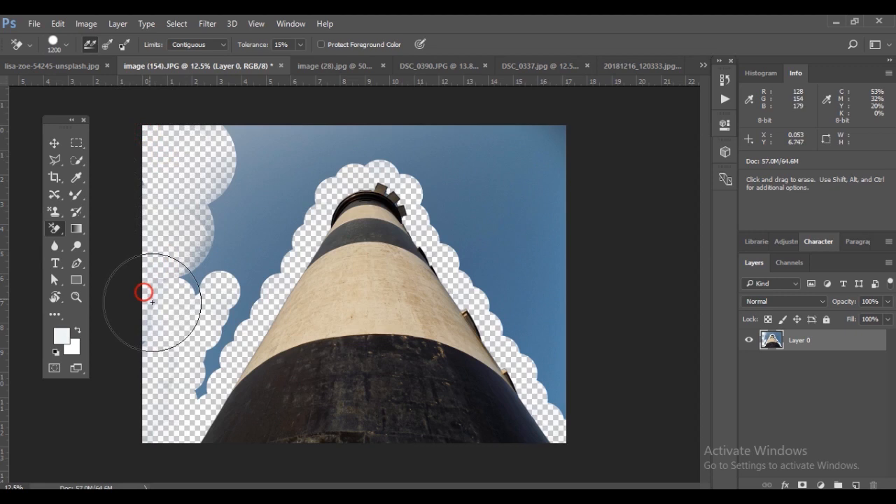
drag(145, 293, 231, 196)
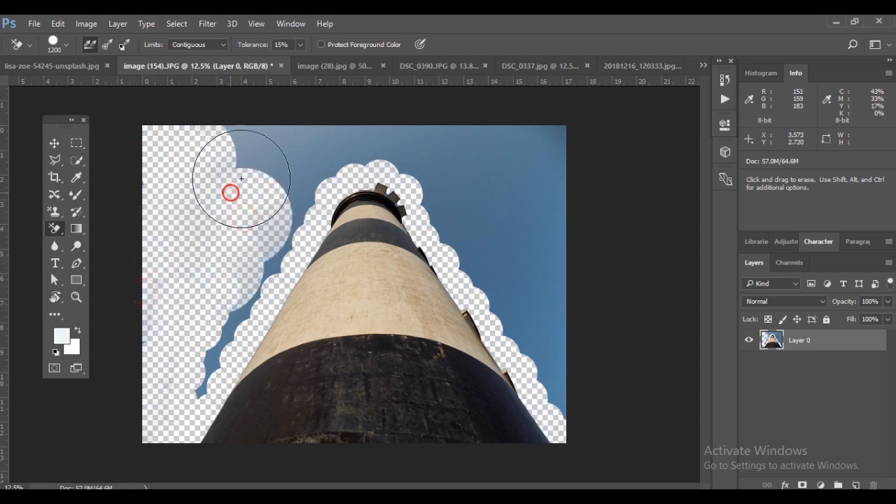
drag(240, 179, 348, 135)
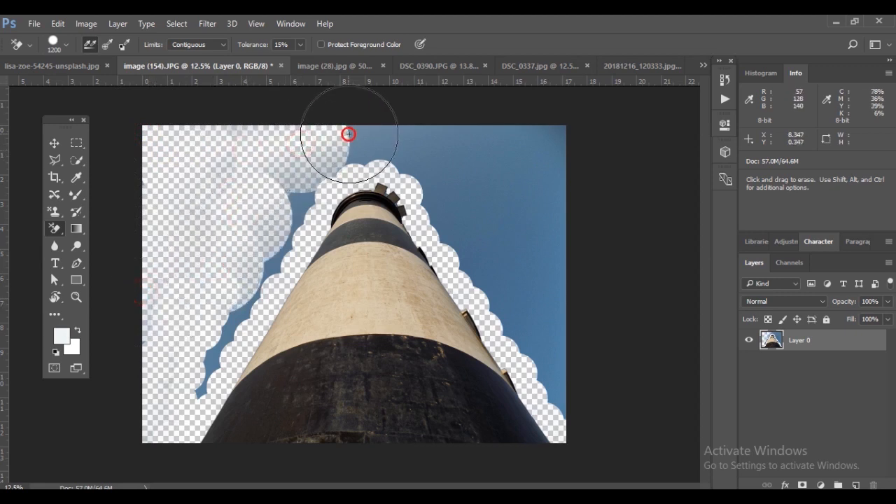
drag(348, 135, 475, 158)
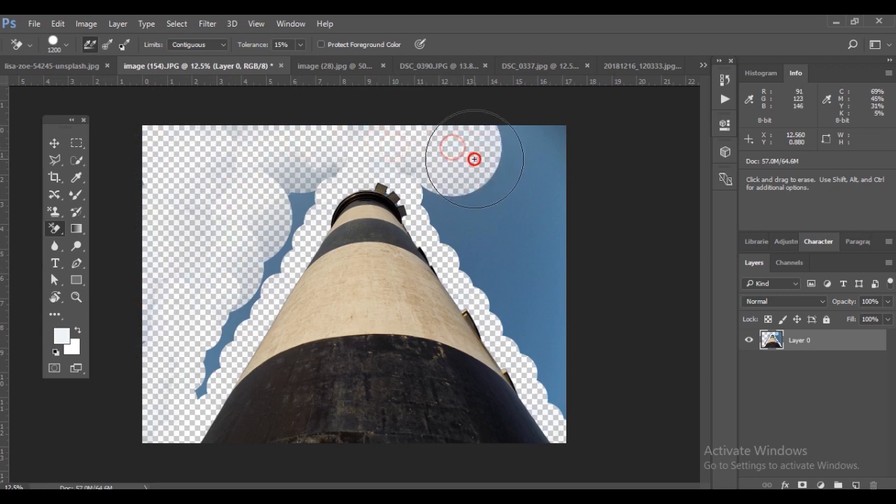
drag(475, 160, 548, 201)
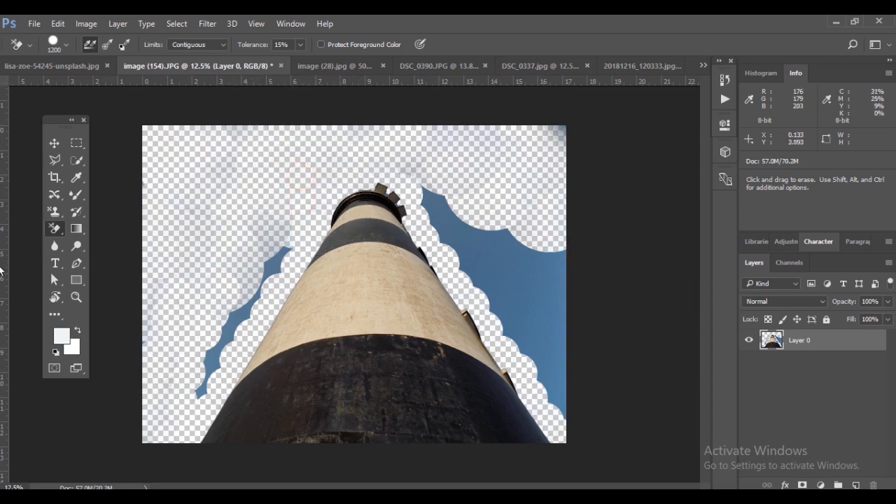
click(54, 143)
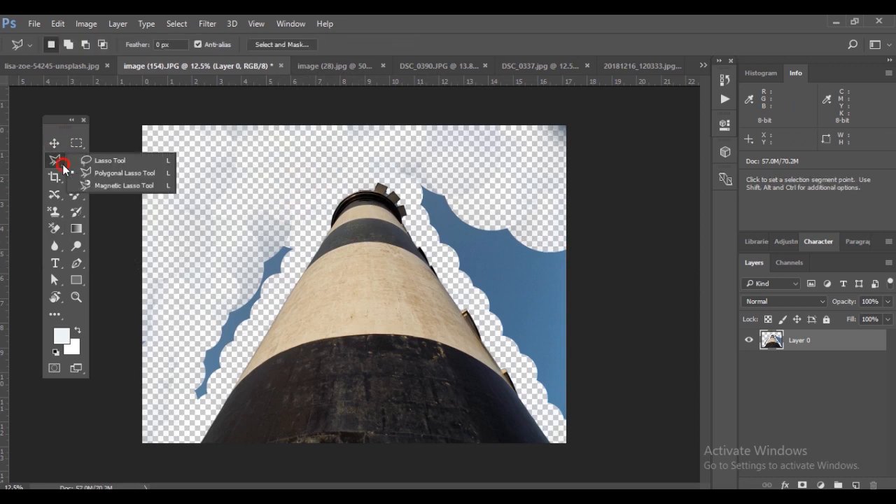
Lasso the tower, invert the selection to delete leftover sky, then deselect and switch to the Move Tool
click(109, 159)
text(5)
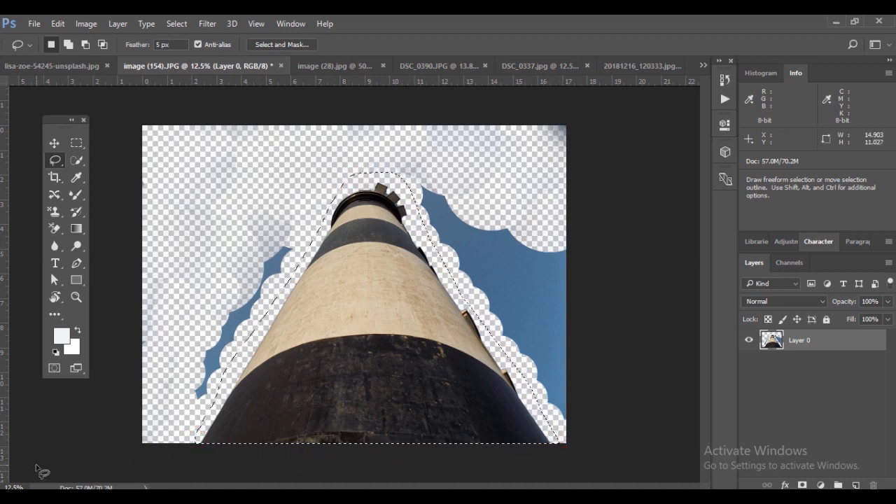
click(176, 22)
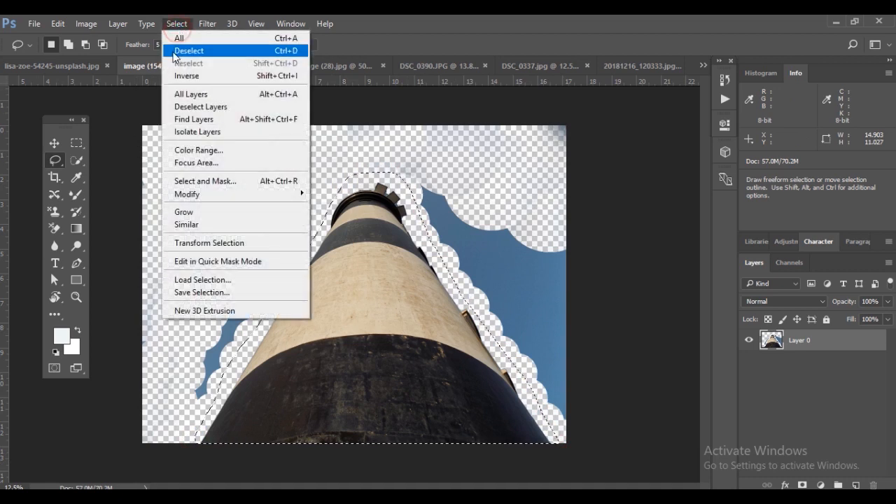
click(189, 50)
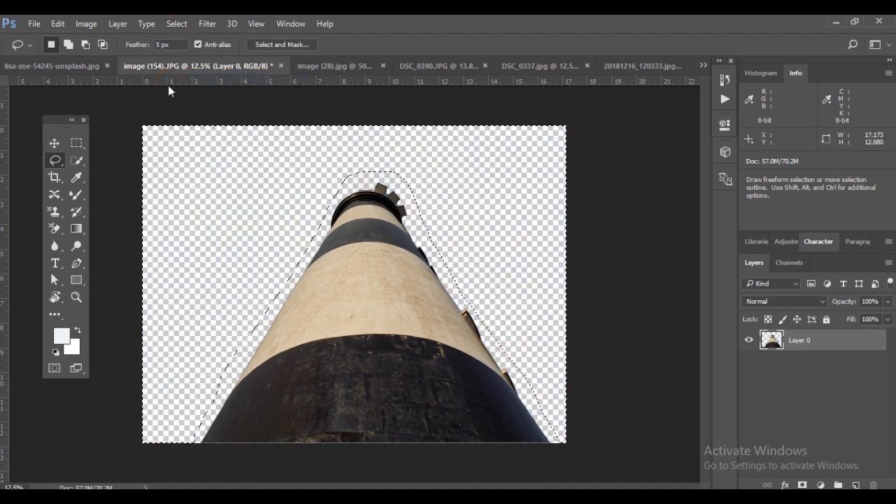
click(55, 143)
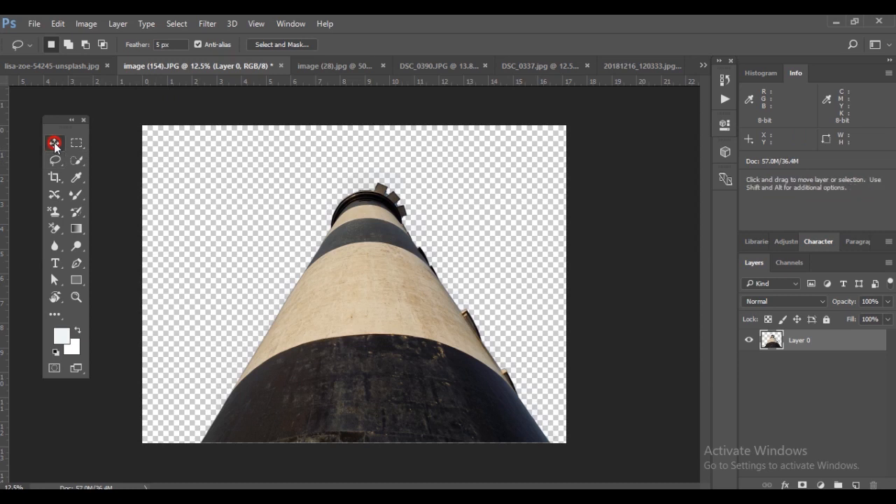
click(55, 143)
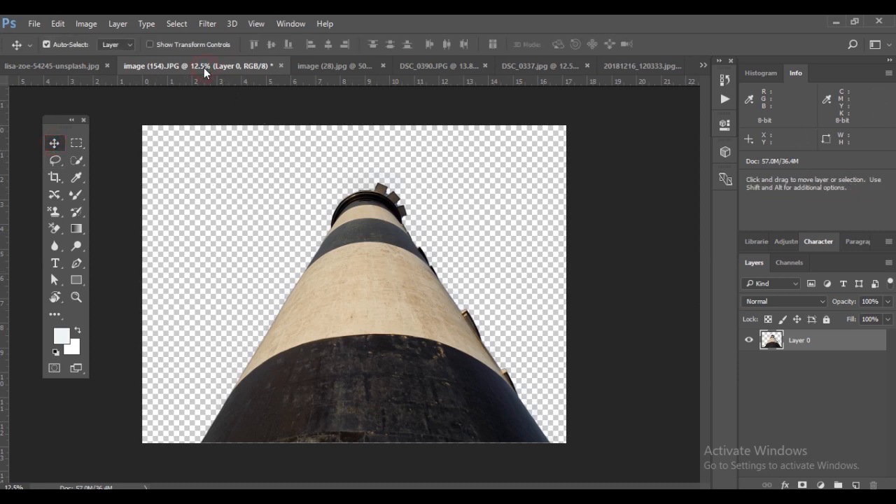
Bring the stacked-stones lake photo into the lighthouse document as Layer 1 beneath the tower
click(53, 66)
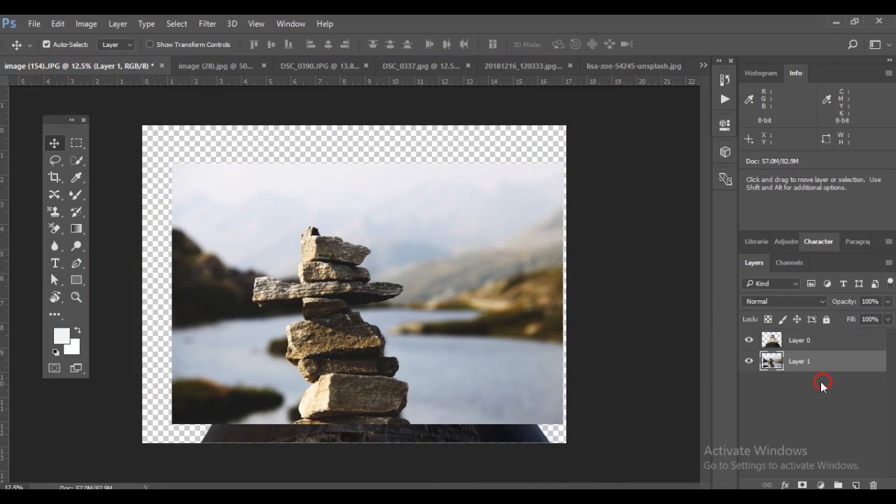
Move the landscape behind the tower and scale it up past the canvas edges
drag(823, 385, 226, 269)
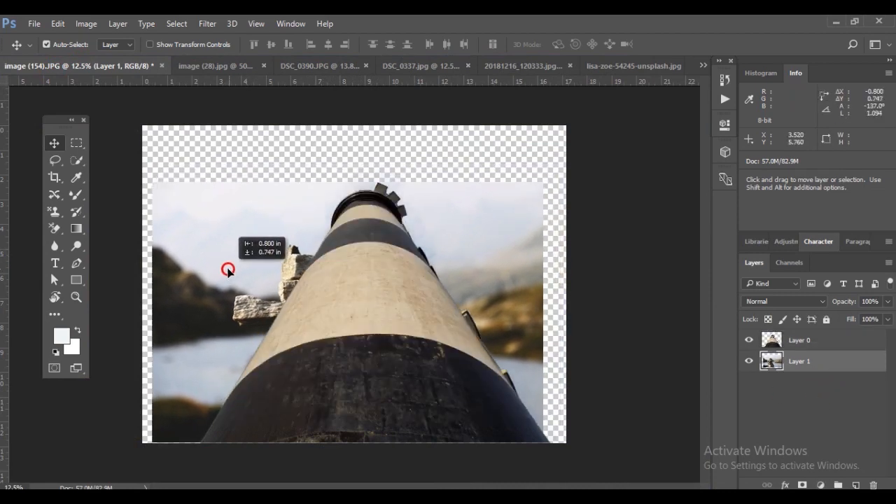
drag(227, 268, 154, 227)
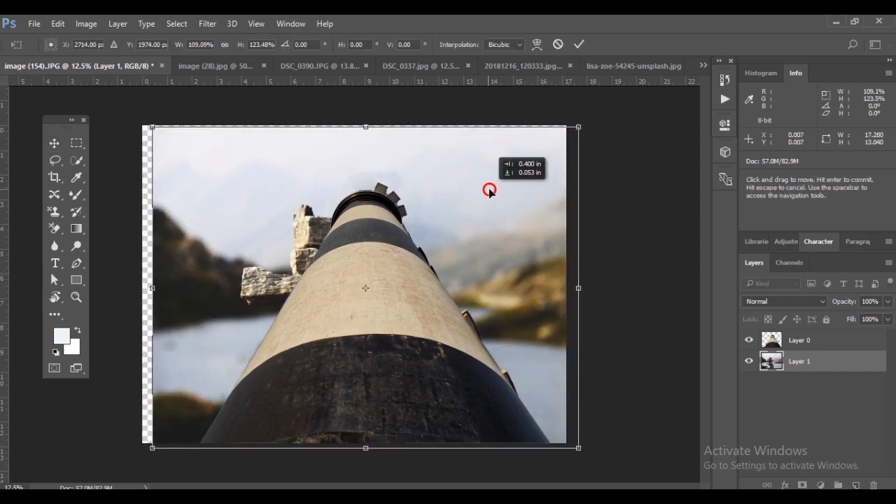
drag(490, 189, 532, 196)
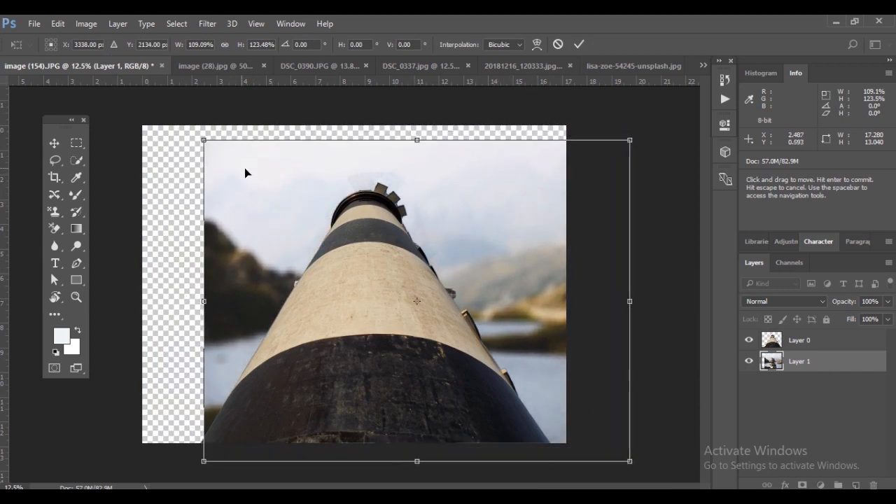
drag(203, 301, 171, 294)
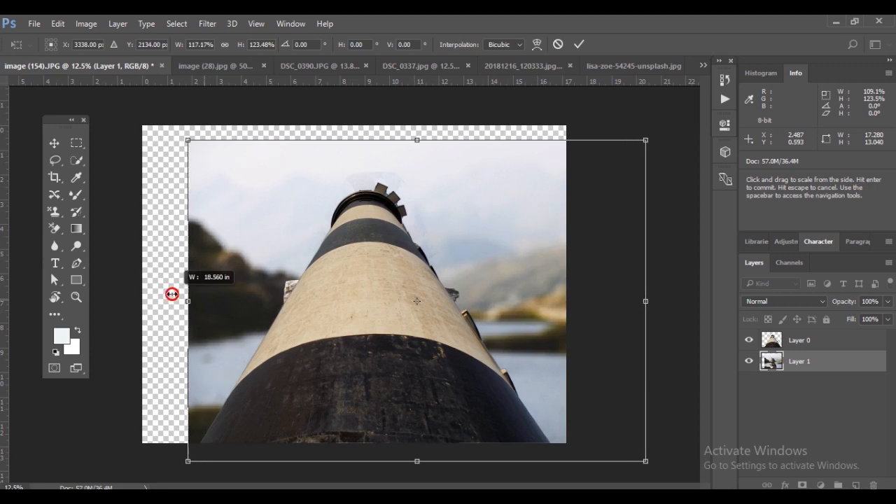
drag(189, 301, 140, 301)
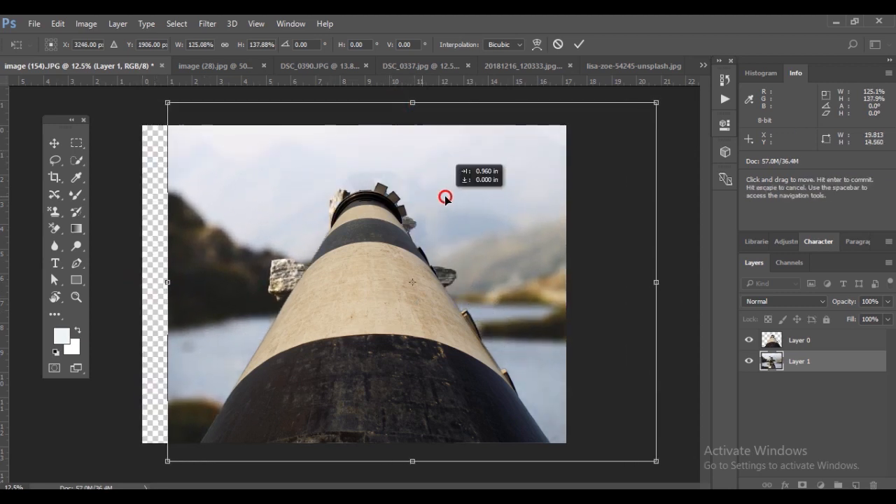
drag(445, 196, 175, 154)
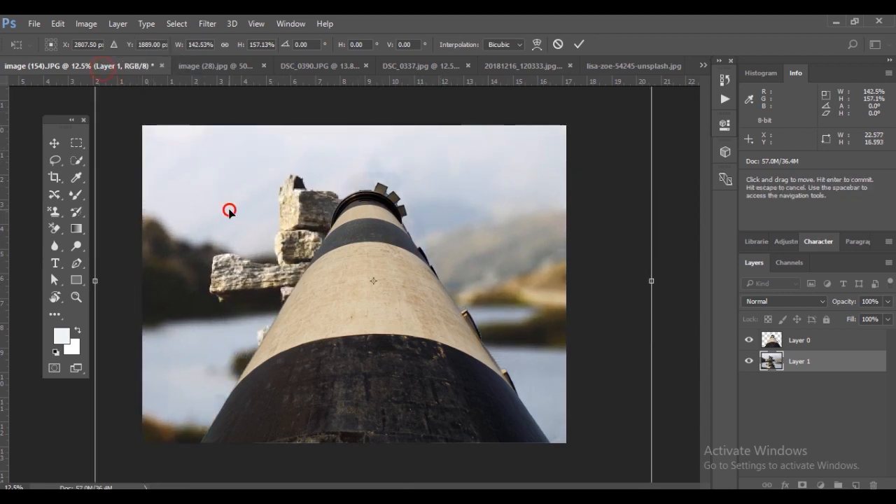
Reposition and stretch the landscape until it covers the whole canvas with the cairn out of view
drag(229, 210, 454, 286)
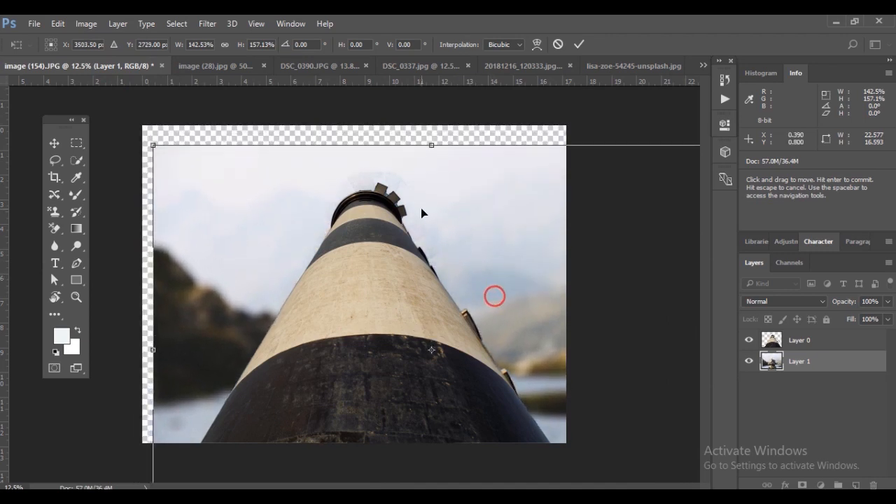
drag(152, 146, 115, 117)
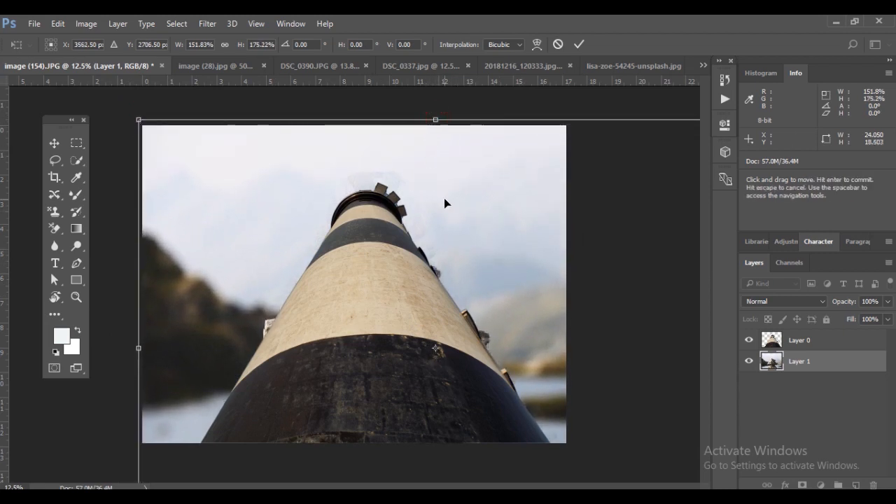
drag(448, 203, 523, 308)
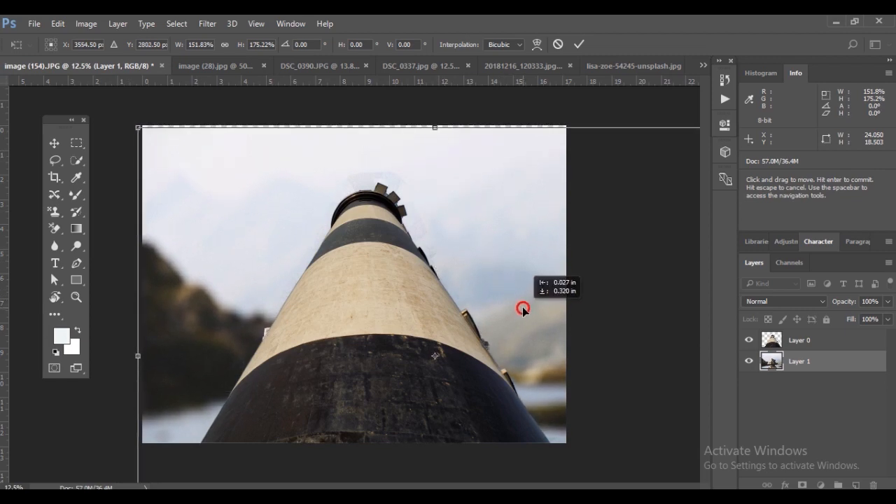
drag(434, 126, 433, 132)
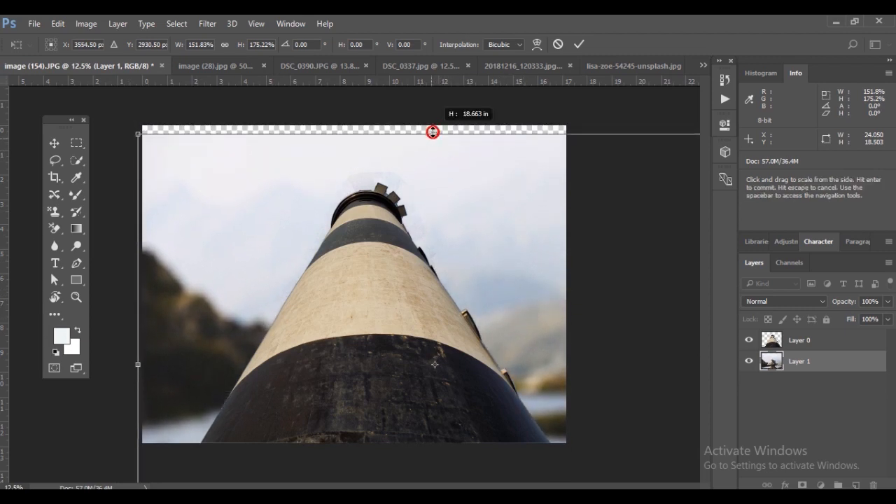
drag(433, 132, 437, 124)
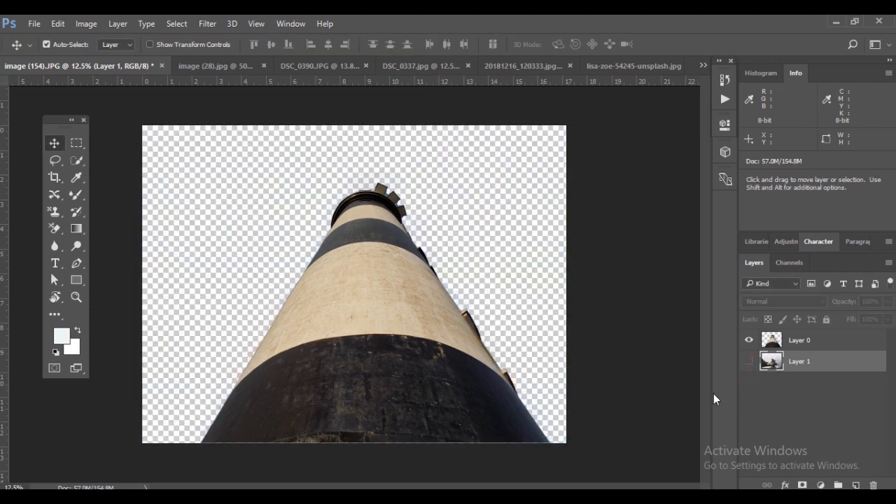
mouse_move(823, 336)
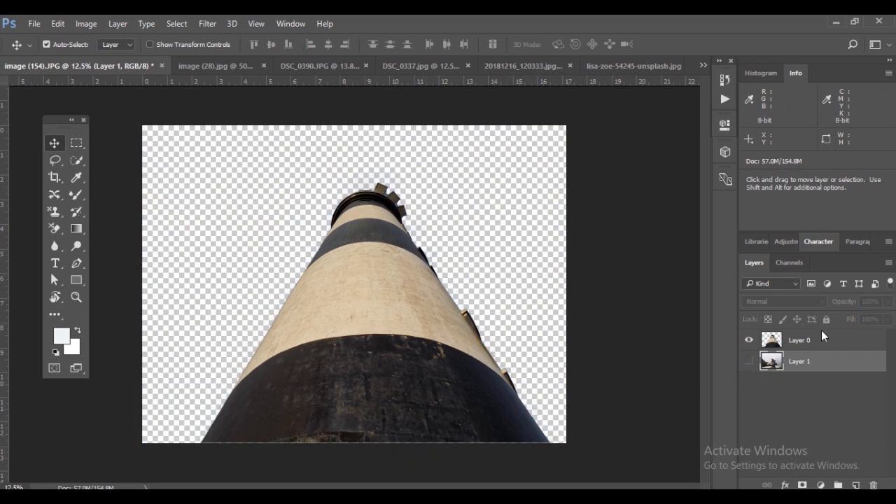
Add an empty Layer 2 above the landscape and set the foreground colour to orange
click(857, 484)
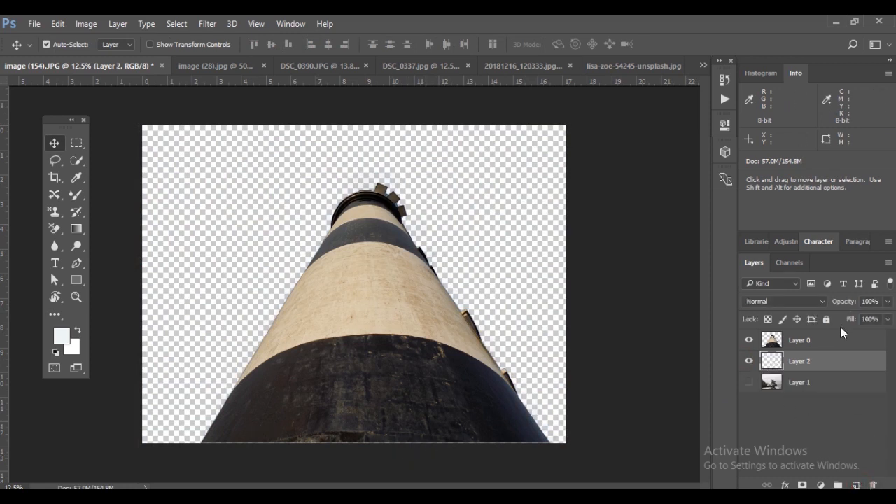
mouse_move(85, 257)
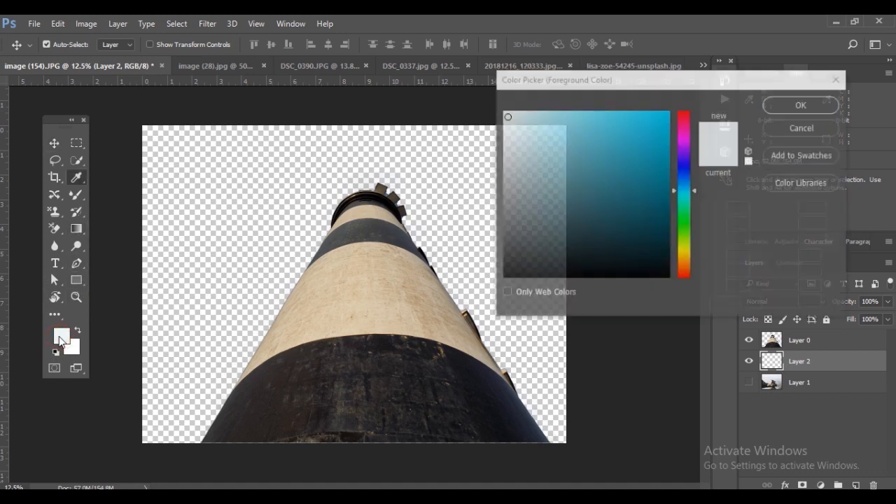
click(565, 147)
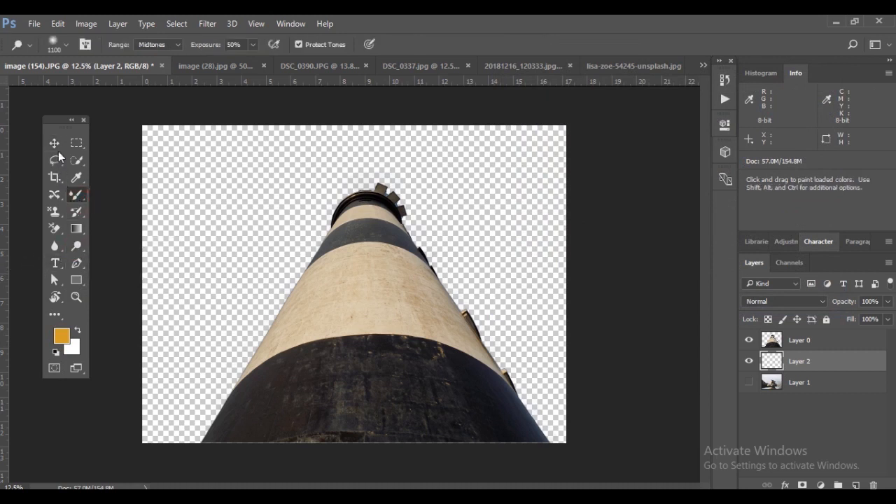
Fill Layer 2 with orange, then refill it solid green behind the lighthouse using the Paint Bucket
click(55, 143)
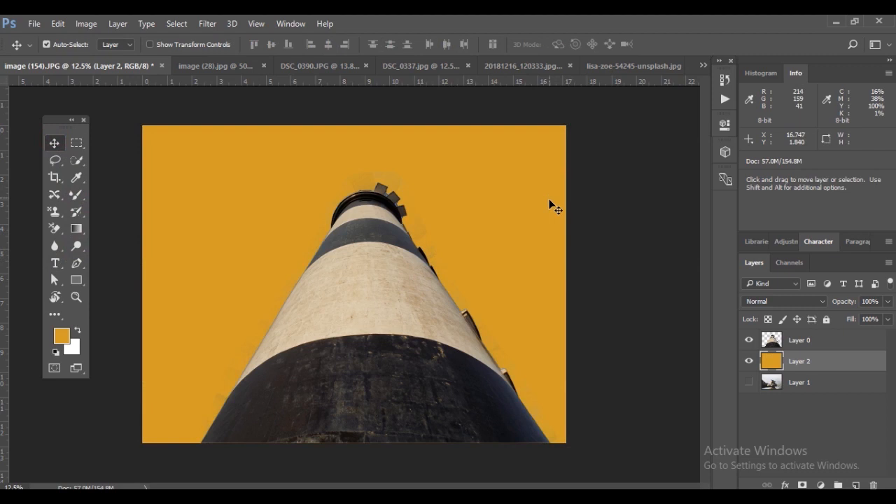
mouse_move(3, 245)
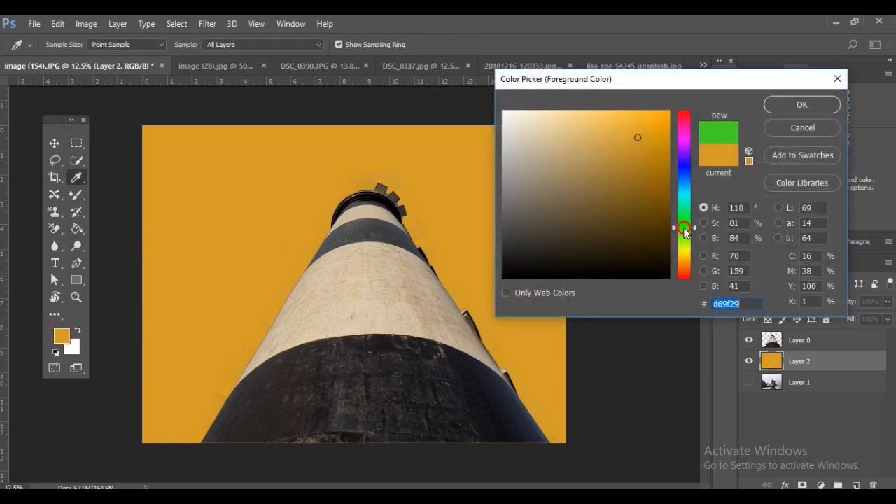
click(801, 104)
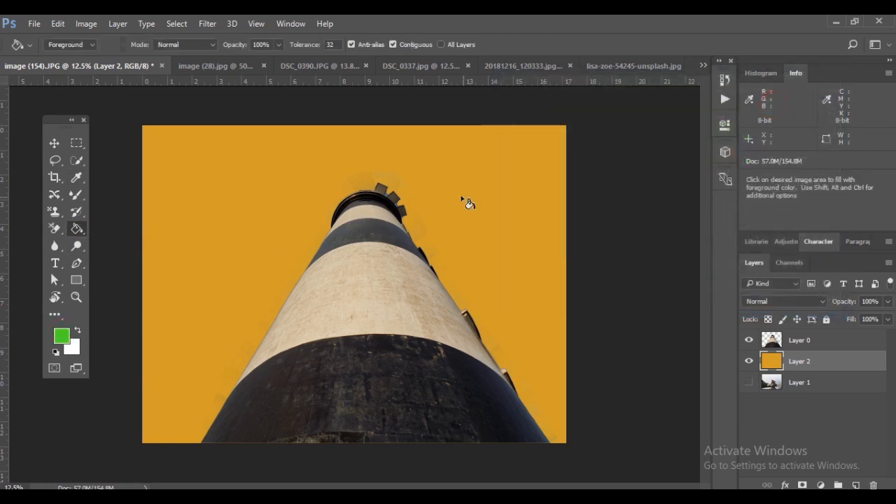
click(464, 203)
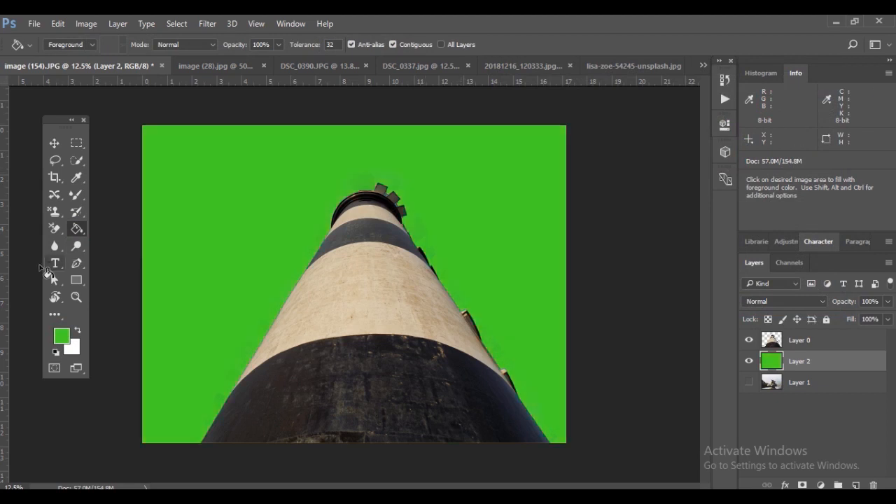
click(76, 227)
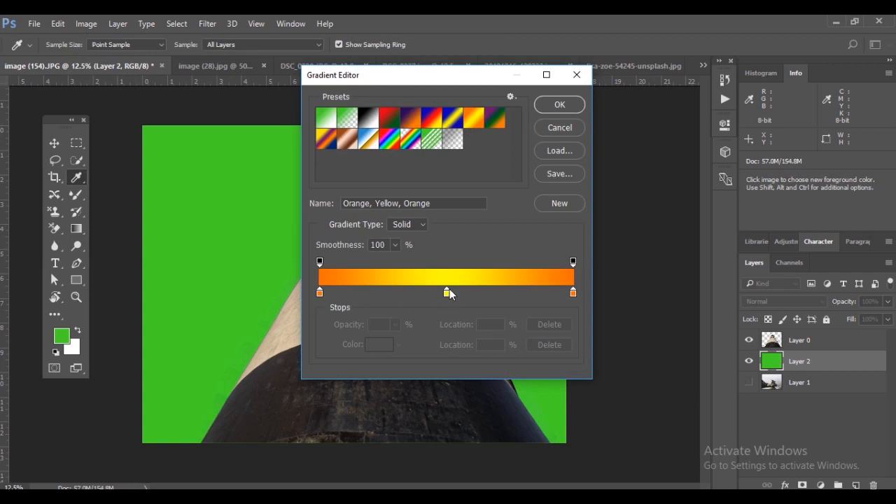
Move the yellow stop to the gradient's left end and fill Layer 2 with a top-to-bottom yellow-to-orange gradient
click(319, 292)
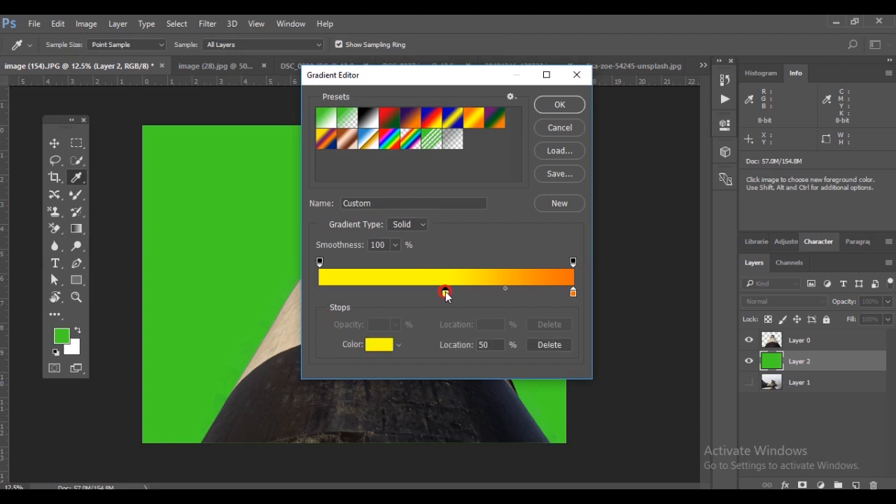
drag(445, 293, 319, 292)
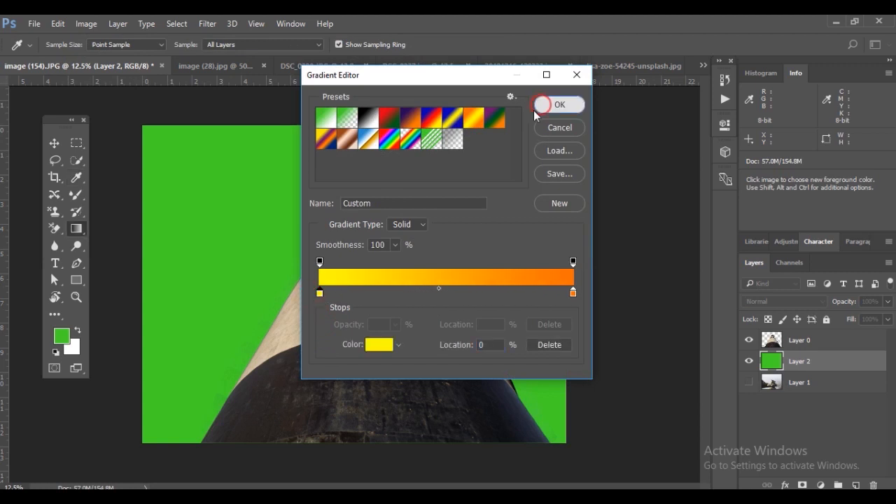
click(558, 103)
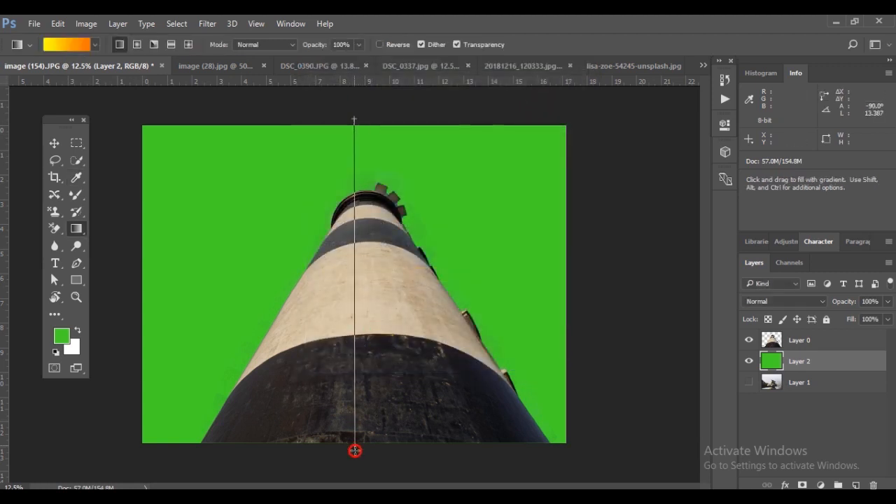
drag(353, 120, 352, 450)
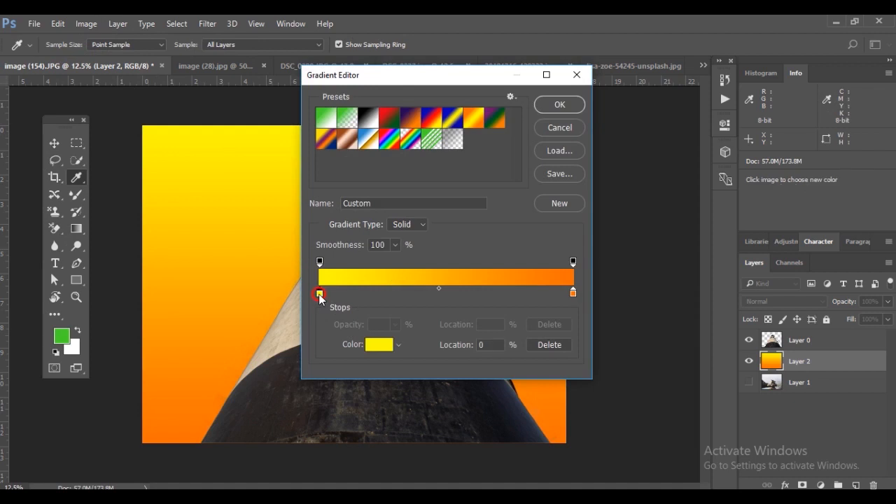
Set the gradient's left stop to a deeper gold (#c8a310)
click(378, 344)
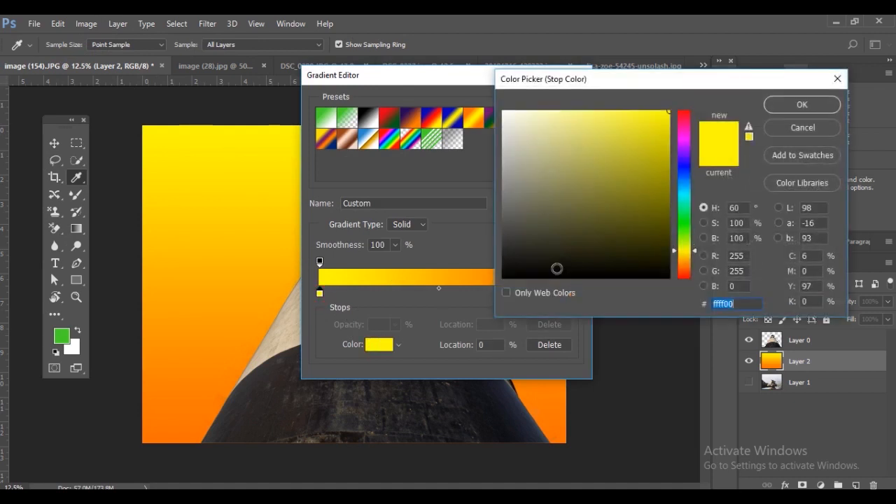
click(656, 145)
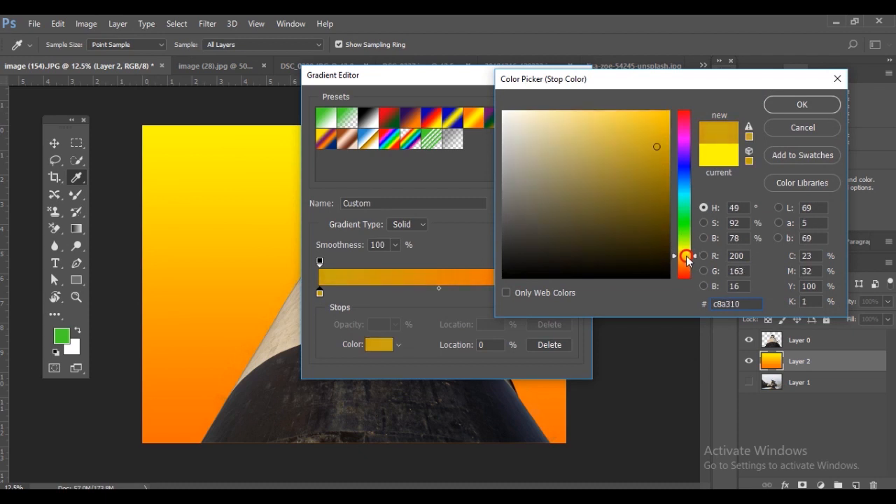
click(800, 103)
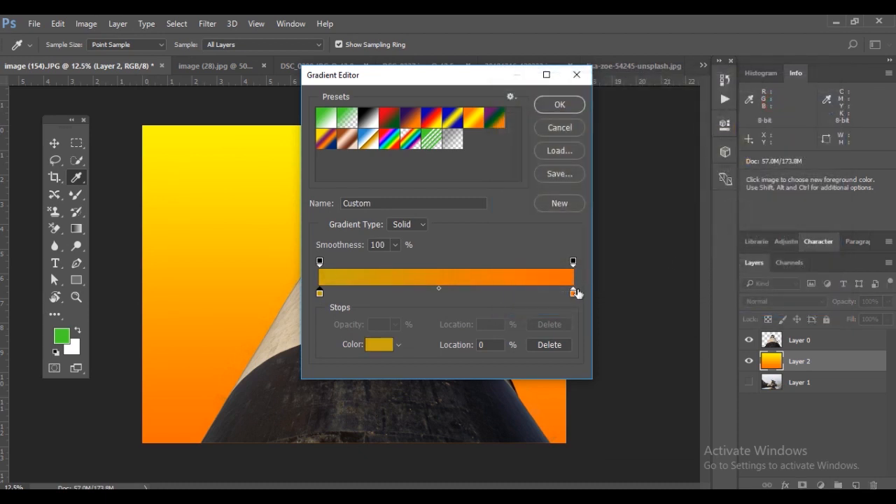
Set the right stop to burnt orange (#ca6521) and confirm the edited gradient
click(573, 292)
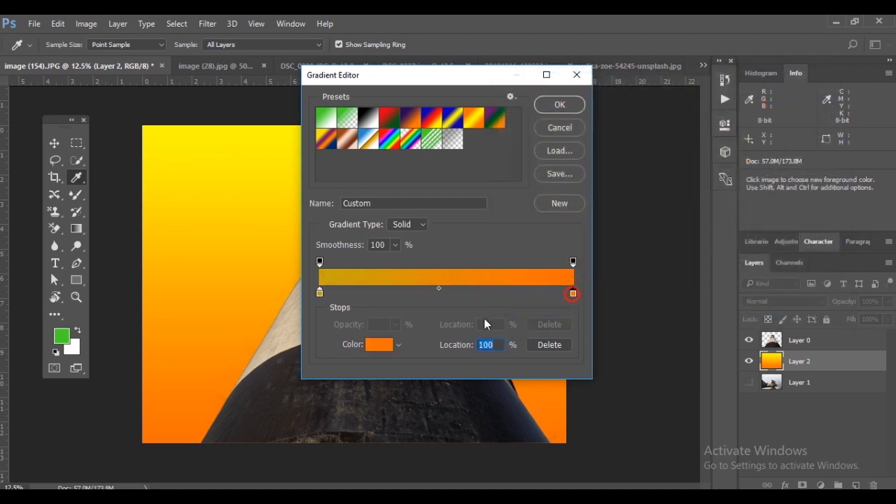
click(378, 345)
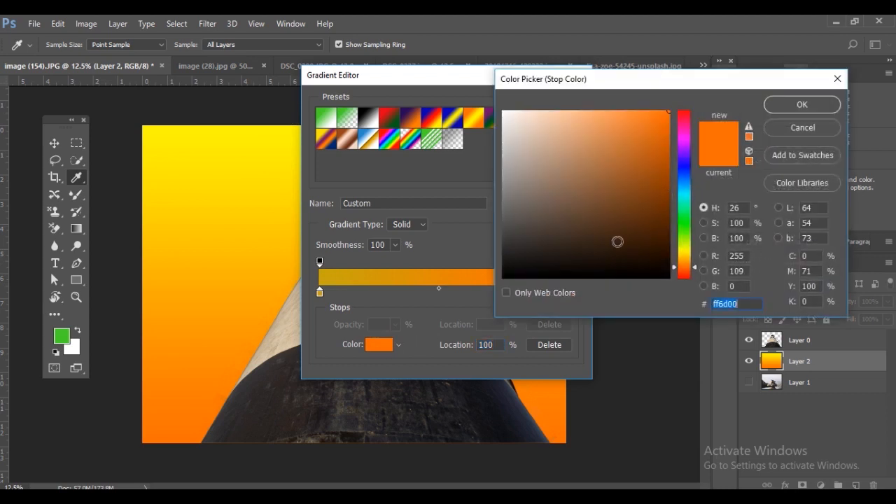
click(638, 168)
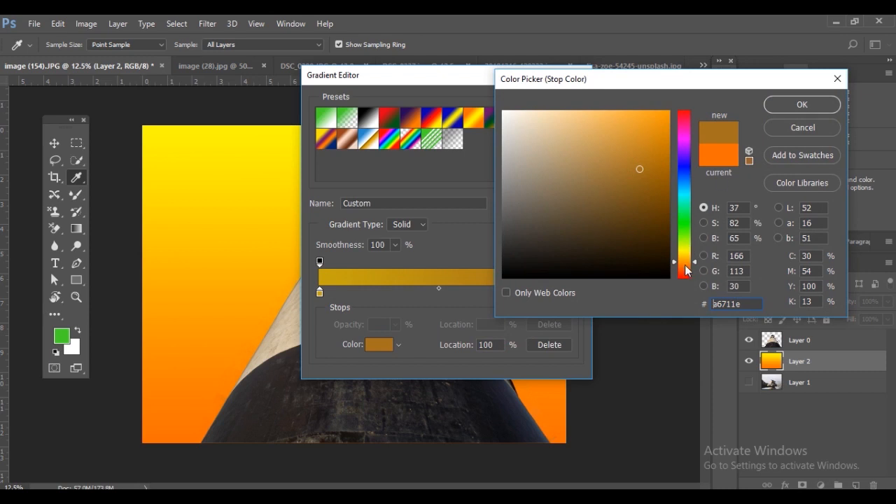
click(647, 142)
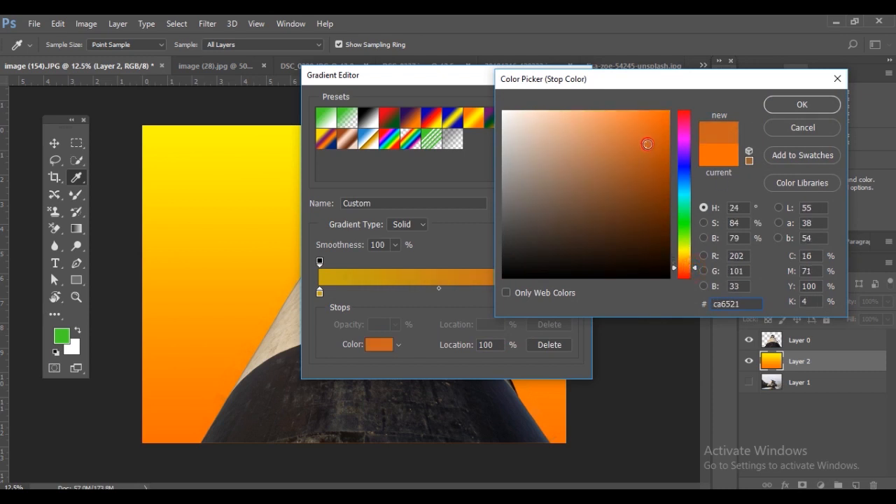
click(801, 103)
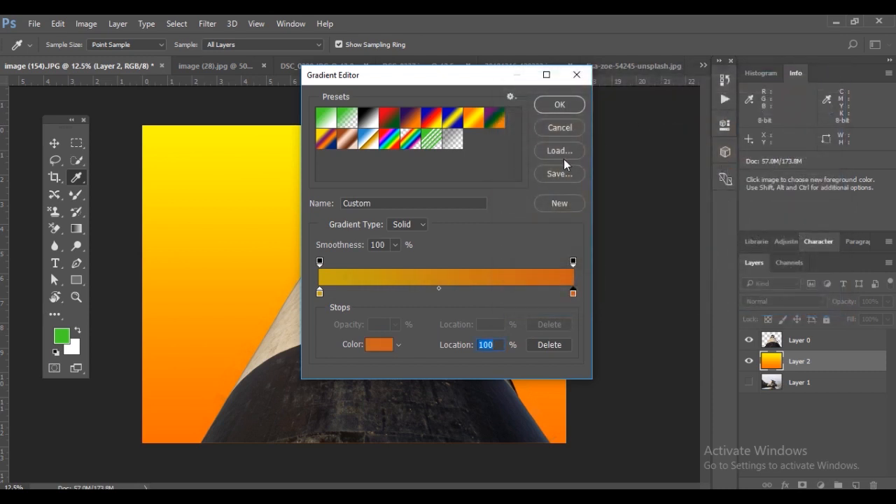
click(559, 103)
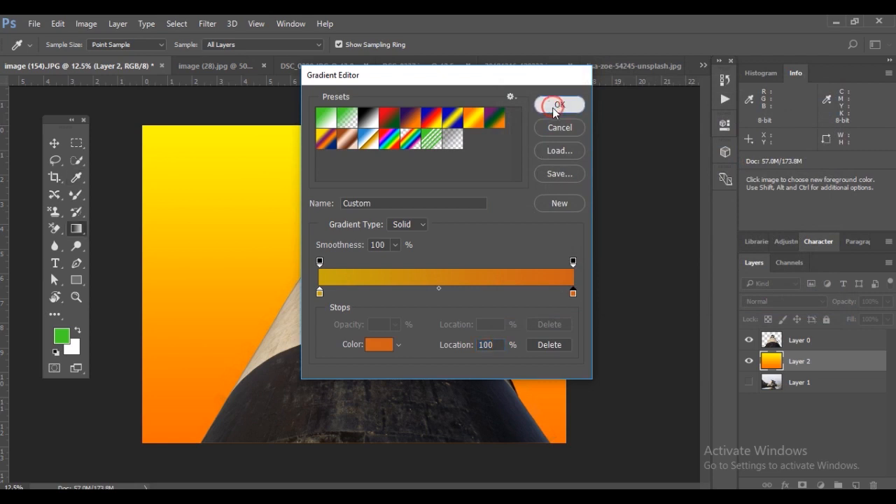
click(558, 103)
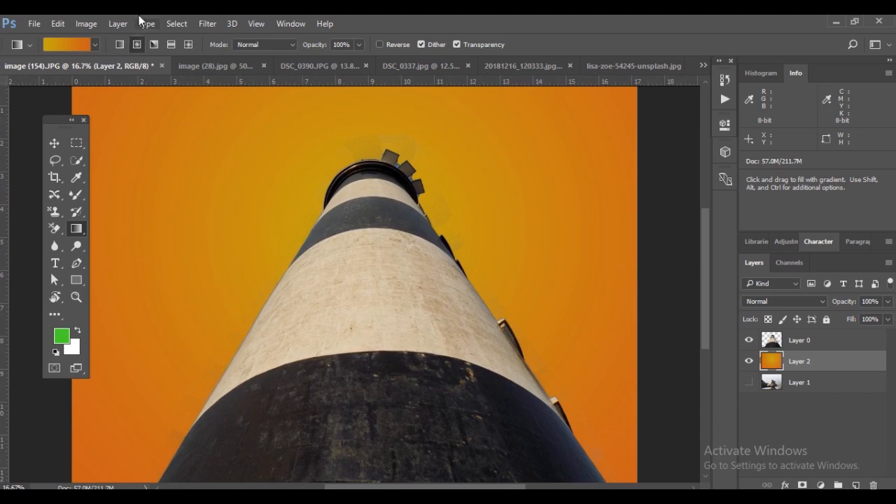
Add a gold stop at 15% in the gradient and redraw it diagonally across Layer 2
click(64, 44)
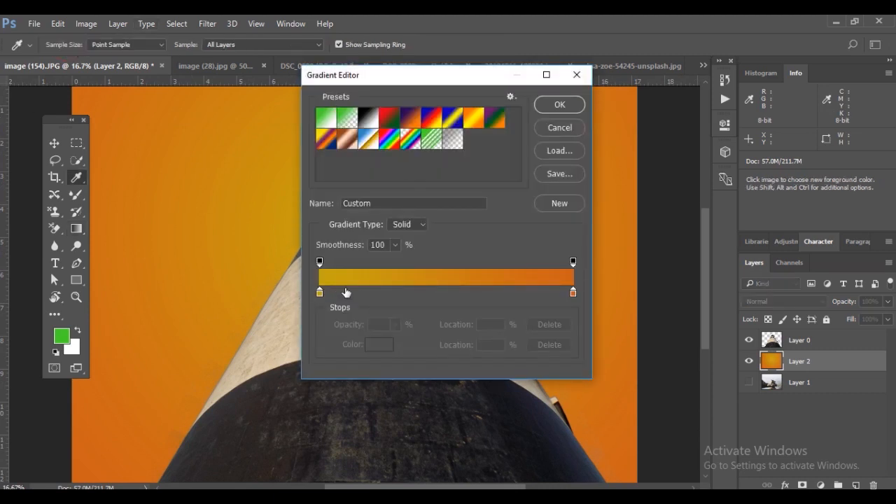
click(350, 293)
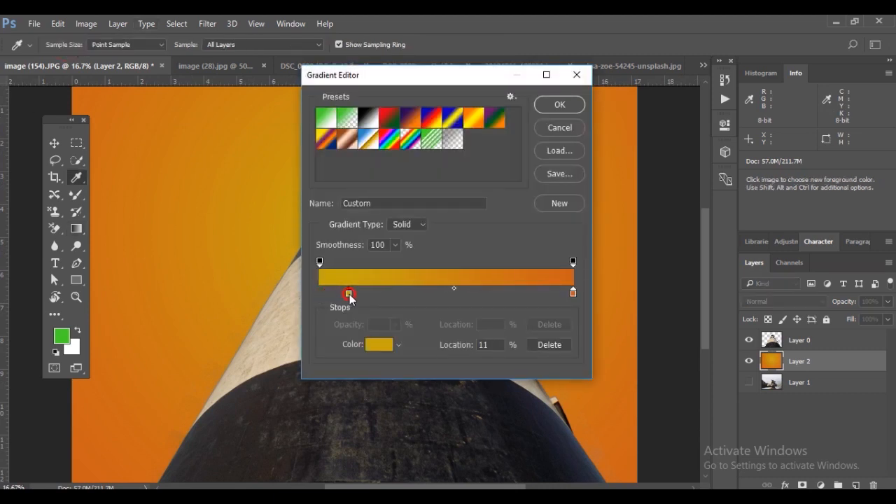
drag(350, 293, 356, 292)
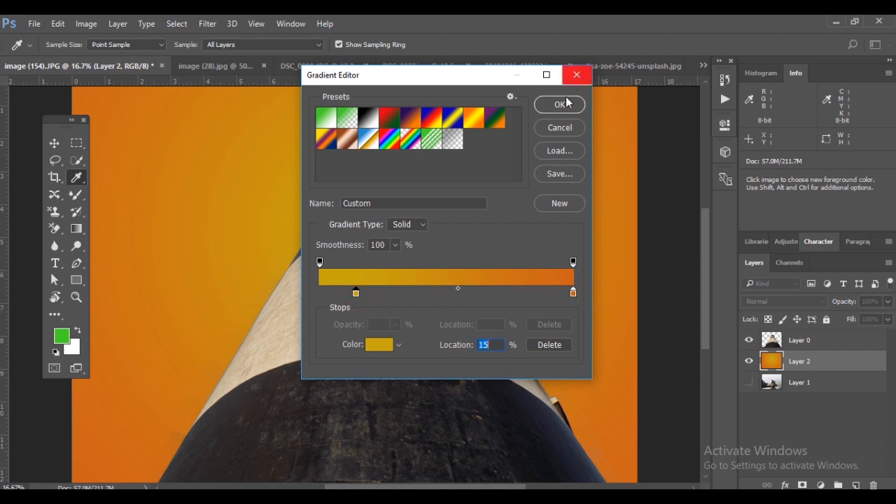
click(560, 103)
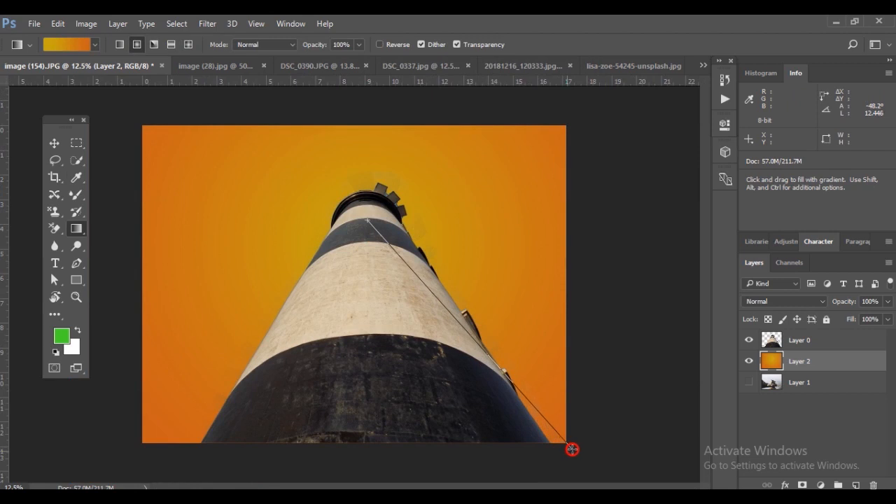
drag(364, 223, 571, 448)
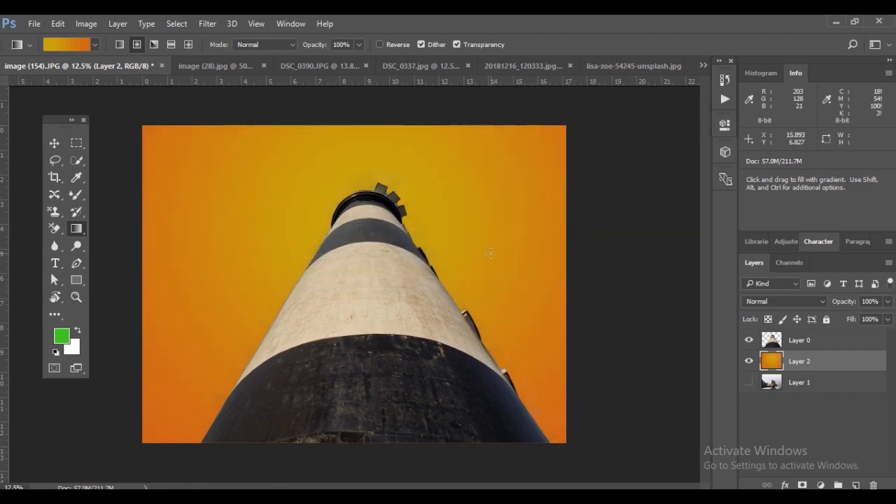
mouse_move(59, 86)
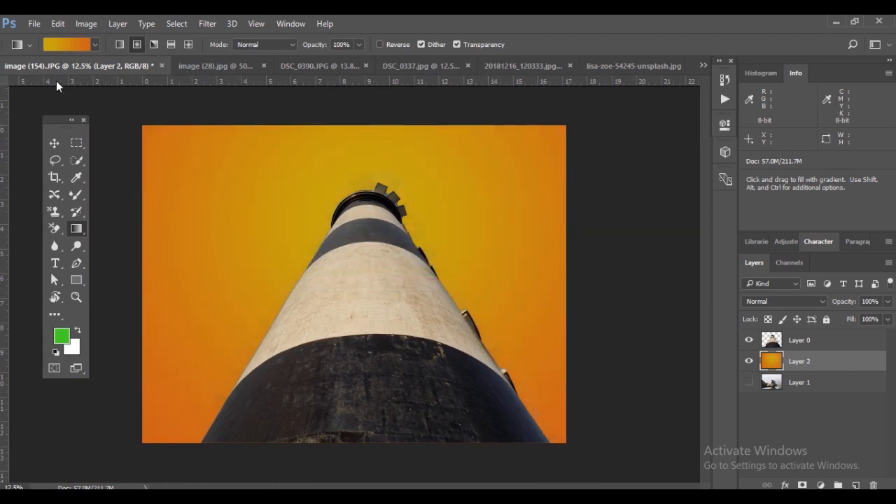
Switch through the open documents to the girl-on-the-beach photo 20181216_120333.jpg
click(315, 66)
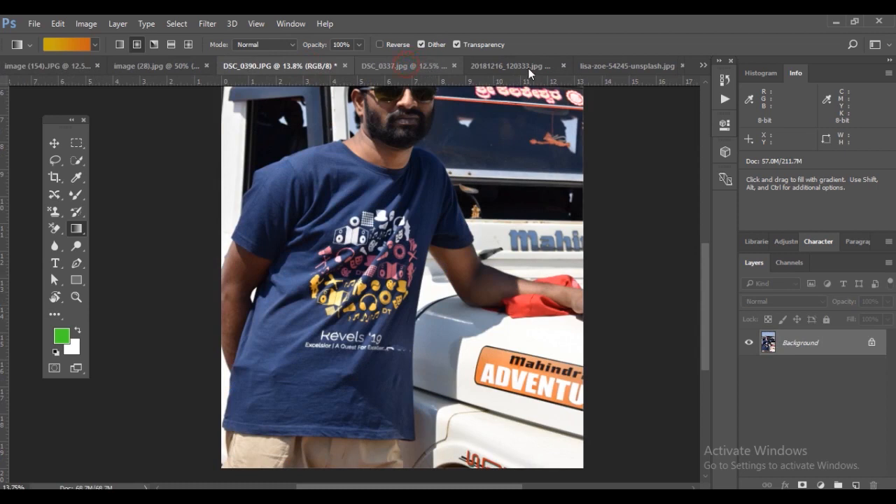
click(389, 66)
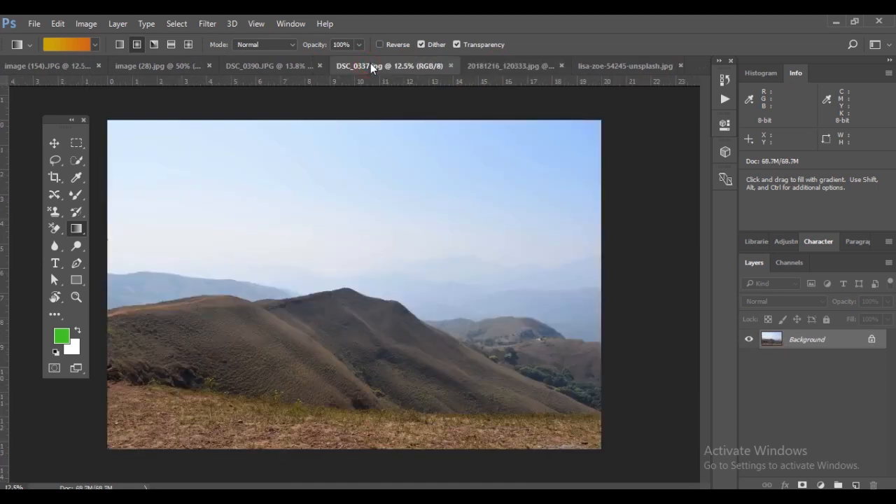
click(510, 66)
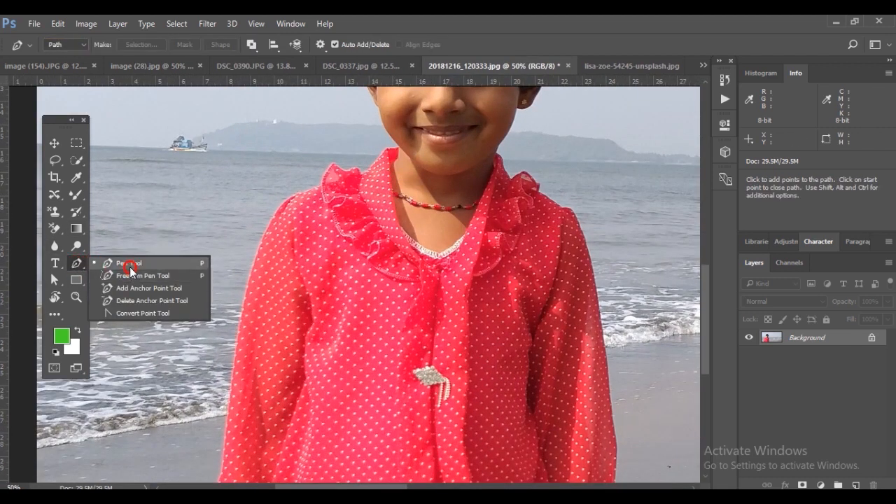
Choose the Pen Tool and convert the locked Background into editable Layer 0
click(128, 263)
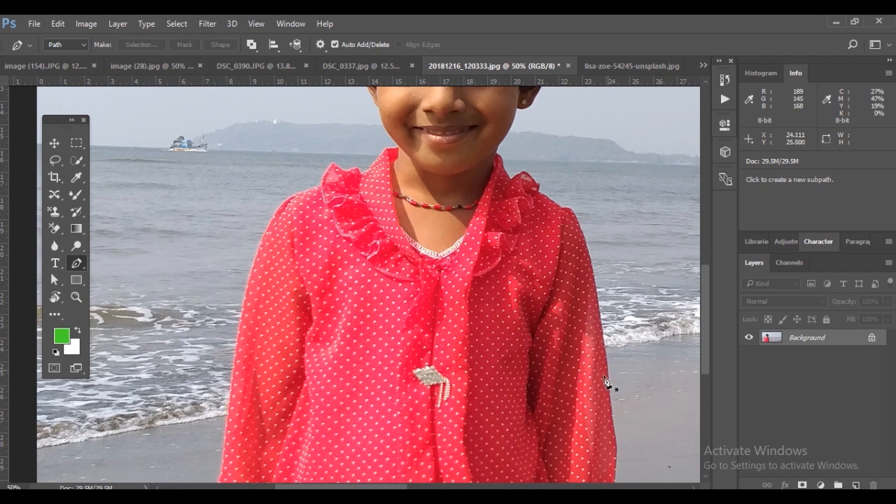
double_click(806, 336)
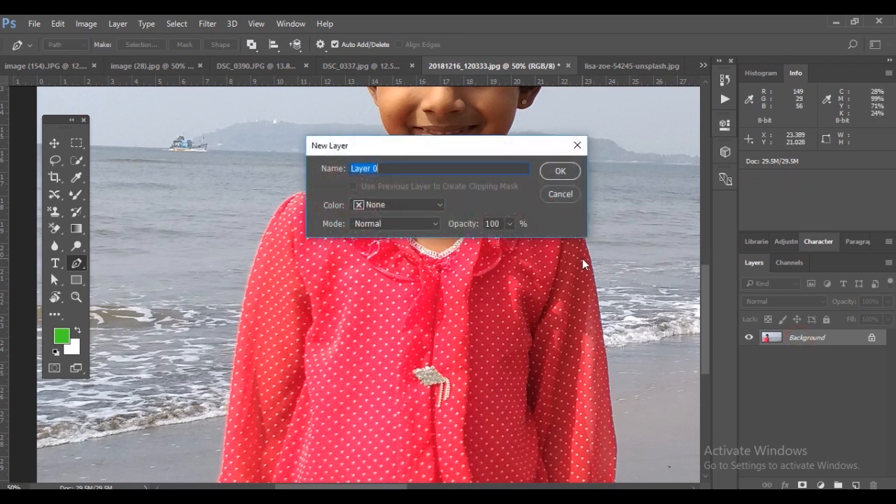
click(560, 171)
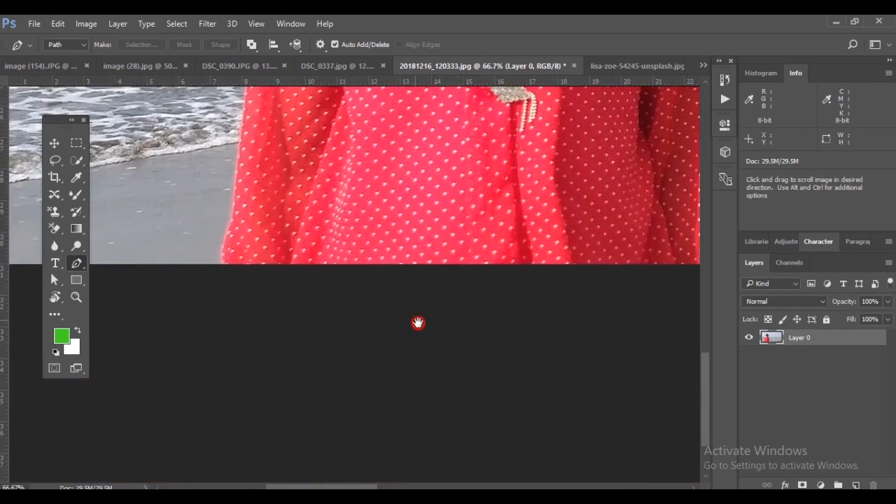
Place pen anchor points from the dress hem up its left edge toward the shoulder
drag(417, 322, 423, 441)
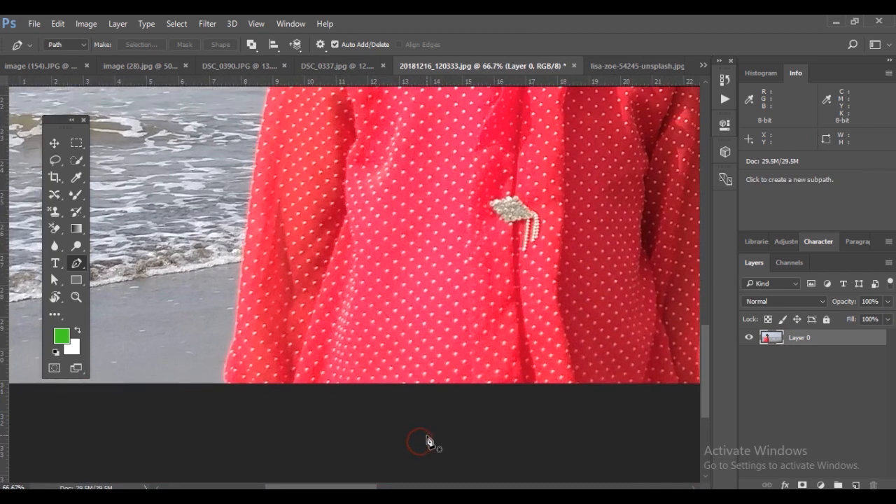
mouse_move(227, 371)
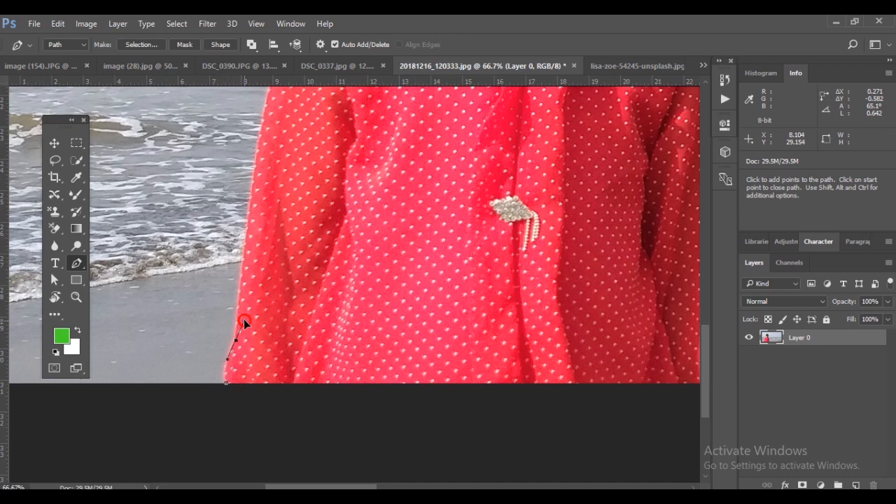
mouse_move(241, 347)
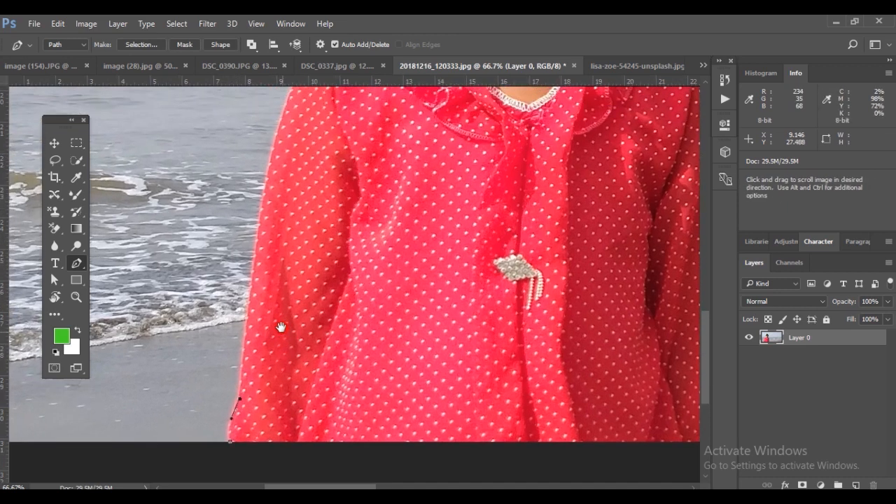
click(253, 274)
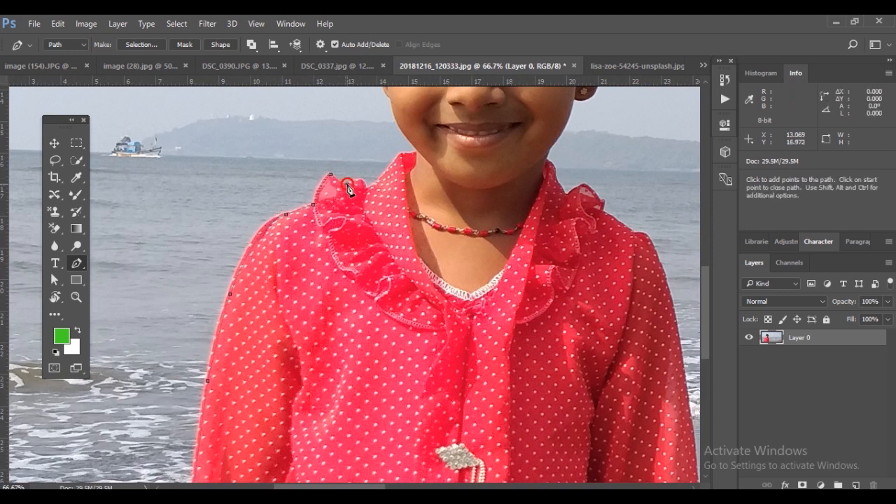
click(361, 183)
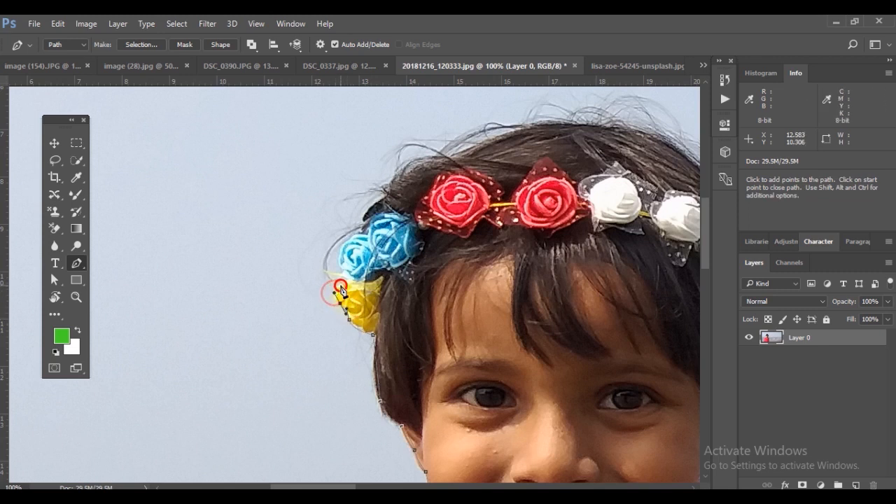
Continue the pen path around the floral headband and along the top of the hair
click(349, 243)
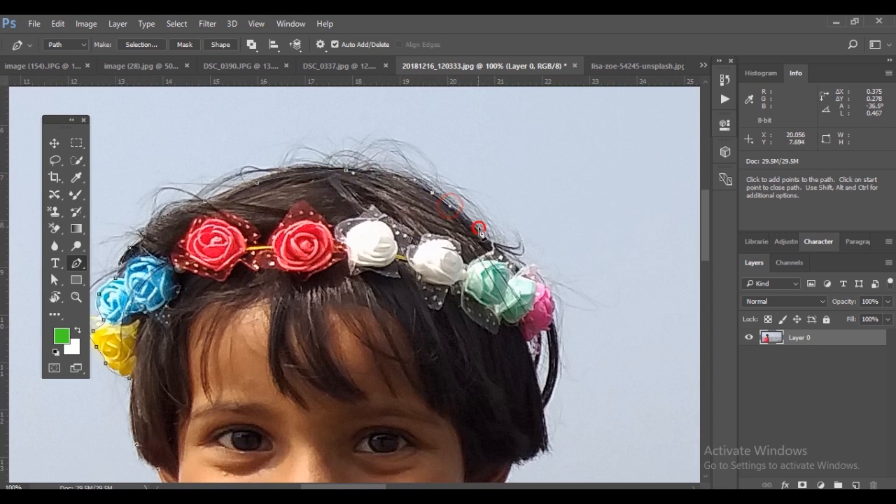
click(544, 289)
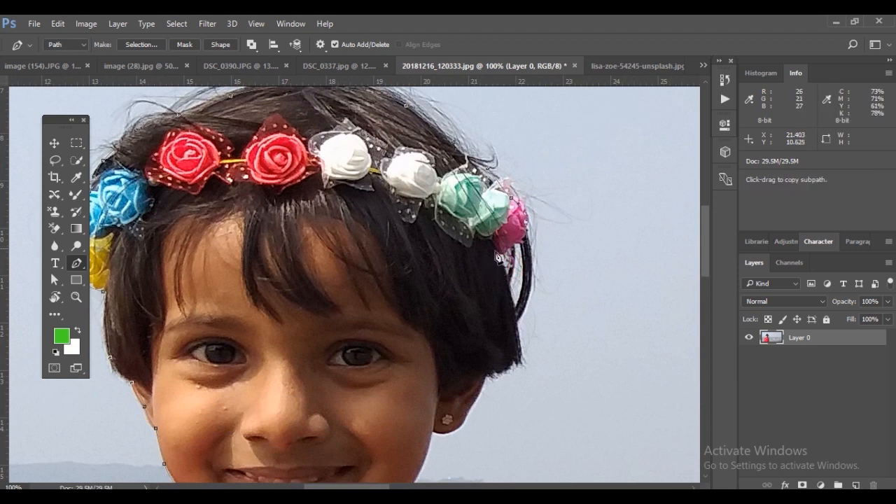
mouse_move(518, 245)
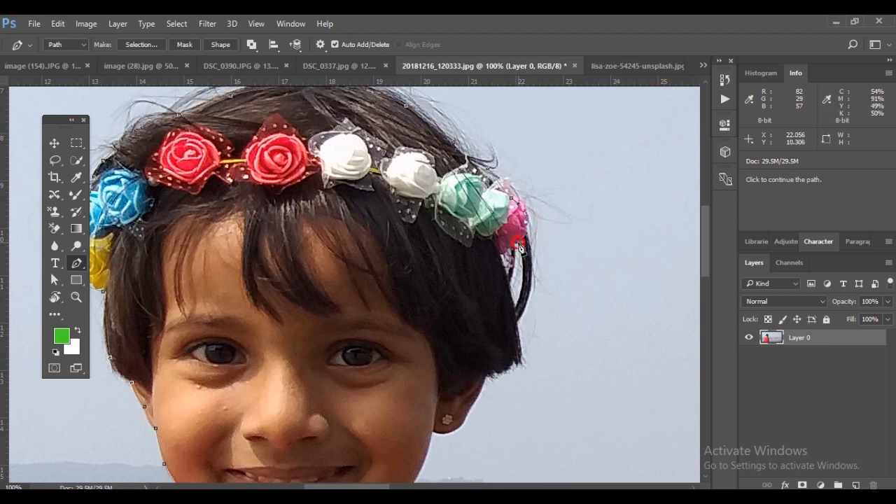
click(502, 255)
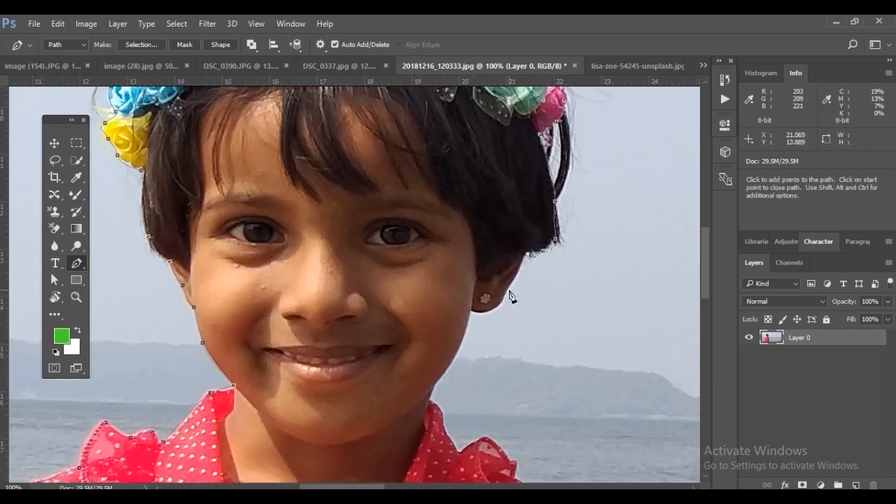
mouse_move(473, 320)
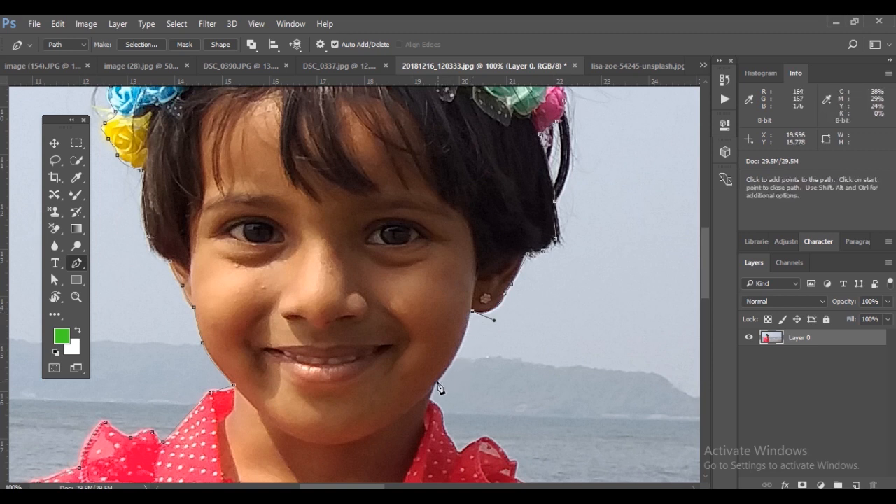
Trace the path down the cheek, neck and shoulder ruffle on her right side
click(440, 387)
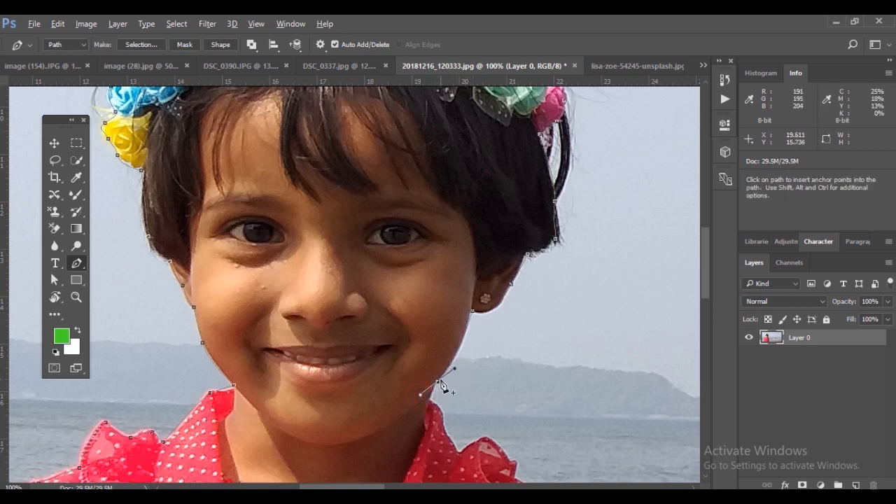
click(419, 399)
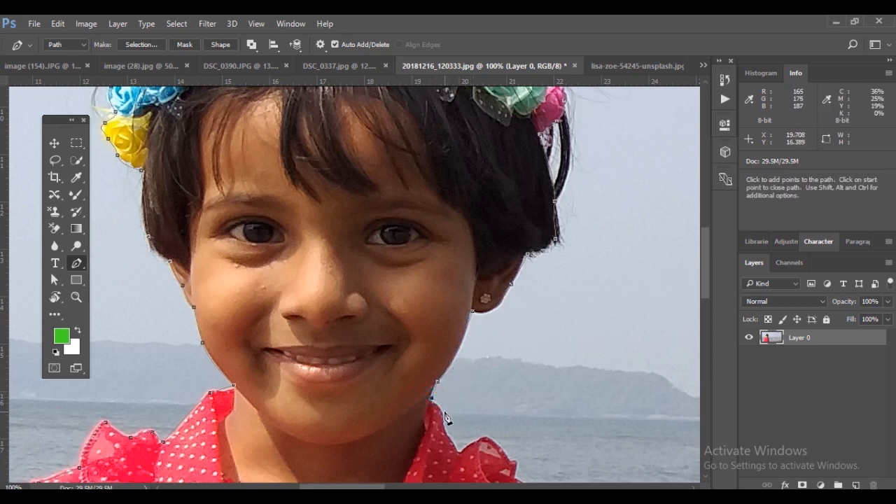
scroll(down, 3)
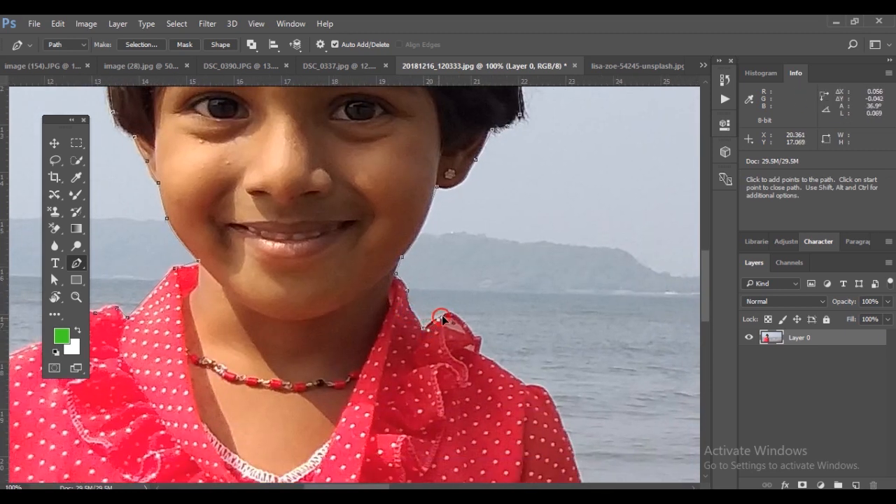
click(479, 344)
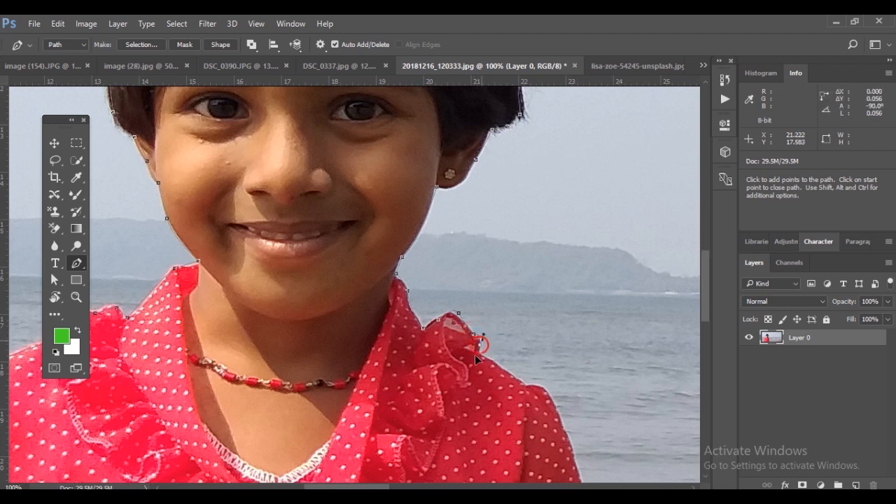
scroll(down, 3)
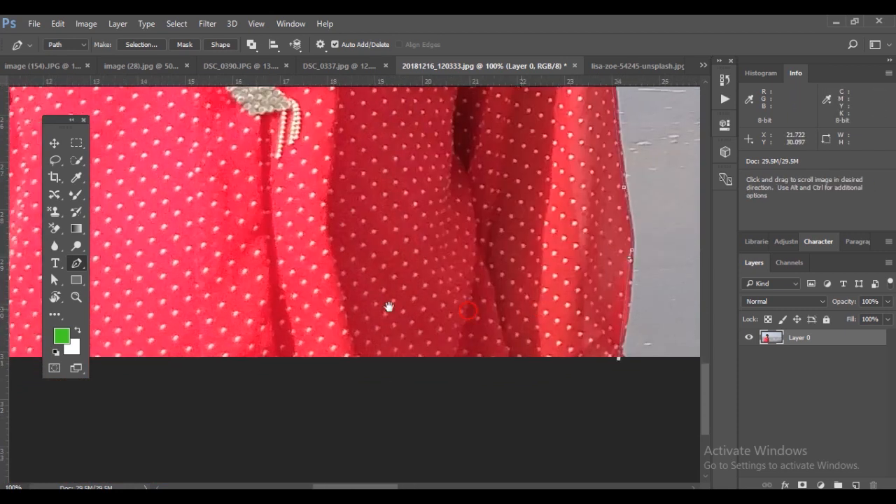
Trace the pen path along the lower edge of the dress to close the outline
drag(389, 307, 217, 350)
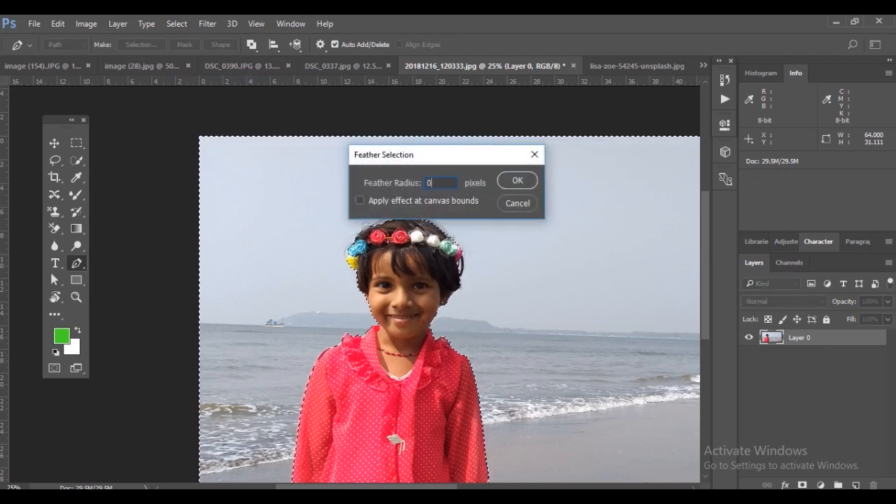
Feather the path selection by 0.5 px, cut out the girl, and switch to the hill landscape document
text(0.5)
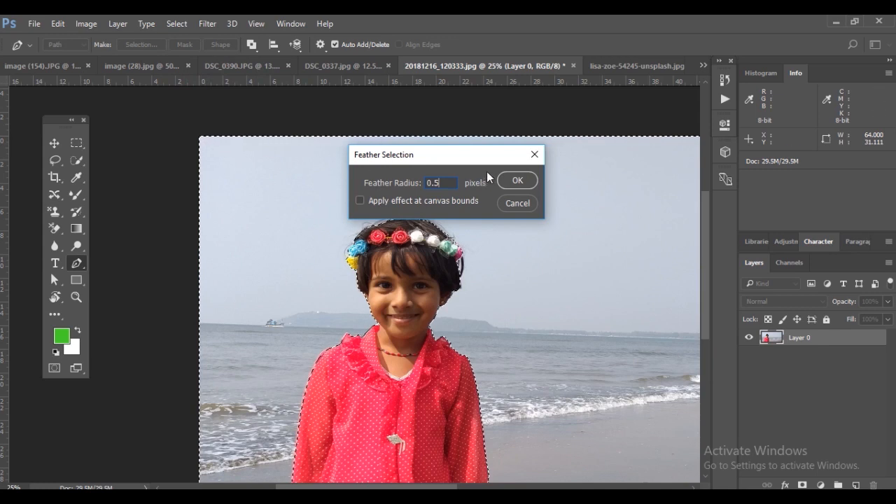
click(518, 179)
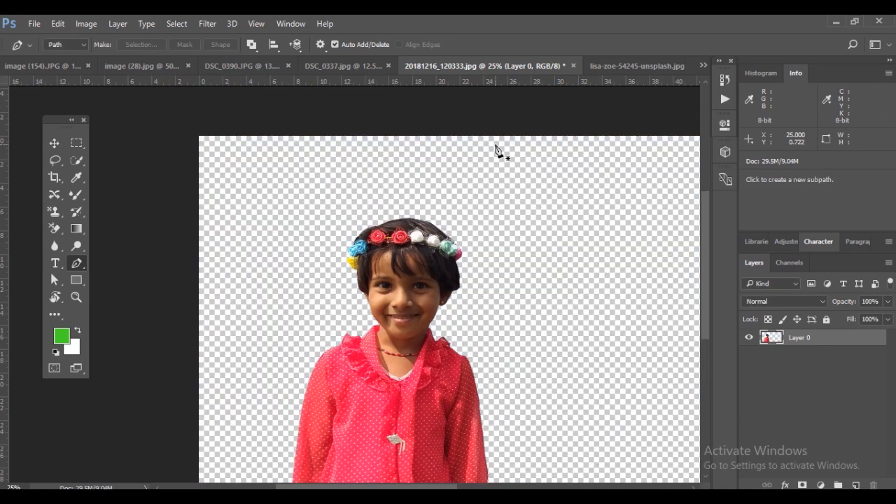
click(53, 143)
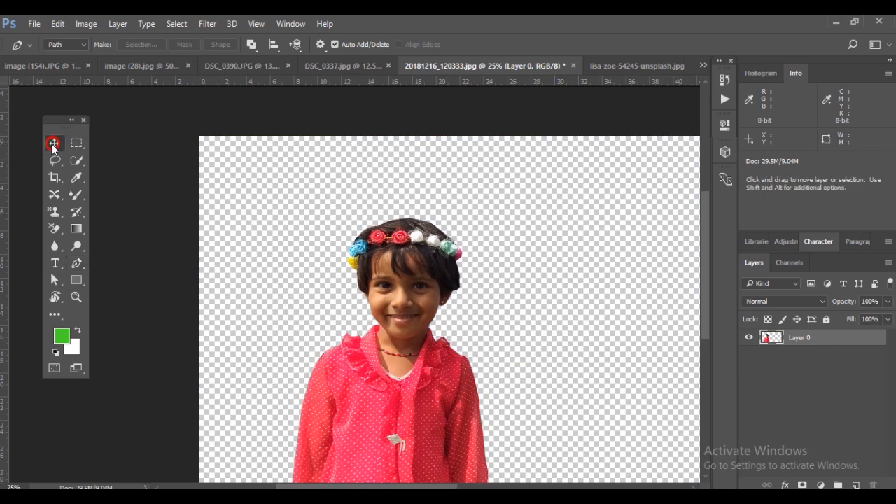
click(53, 143)
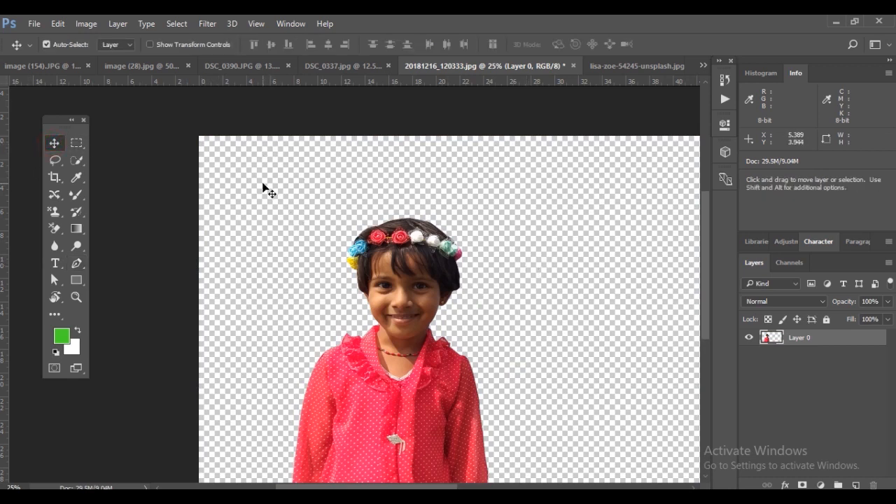
click(378, 66)
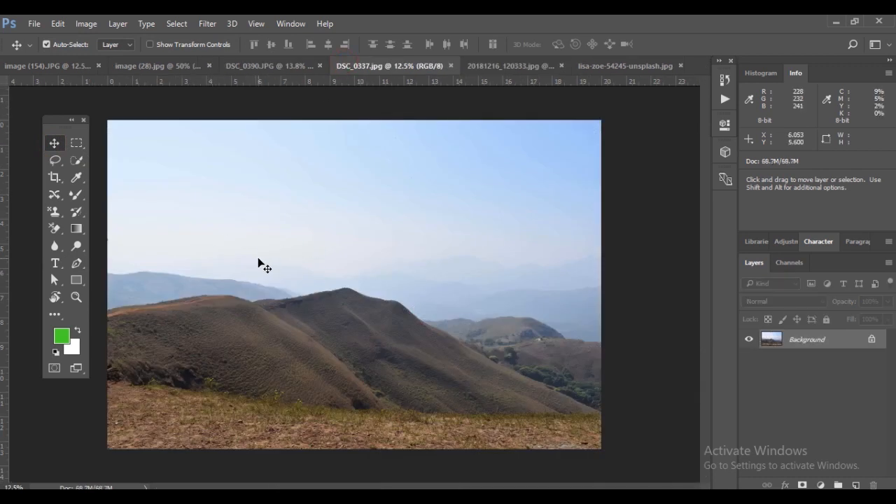
mouse_move(366, 65)
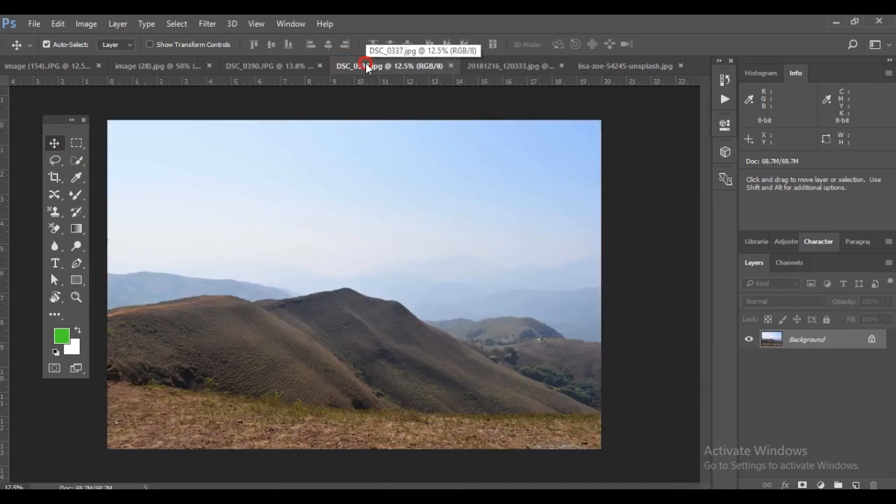
Drag the hill landscape into the girl's document and position her layer over the hills
click(409, 66)
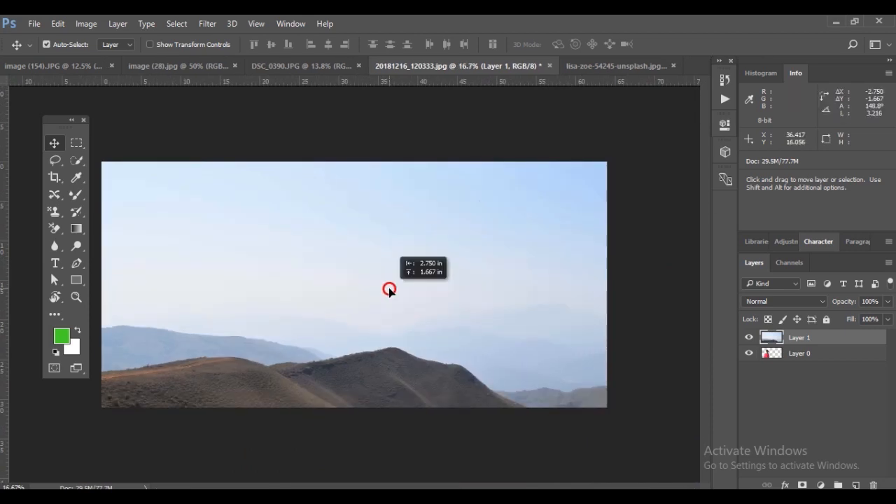
drag(389, 290, 403, 261)
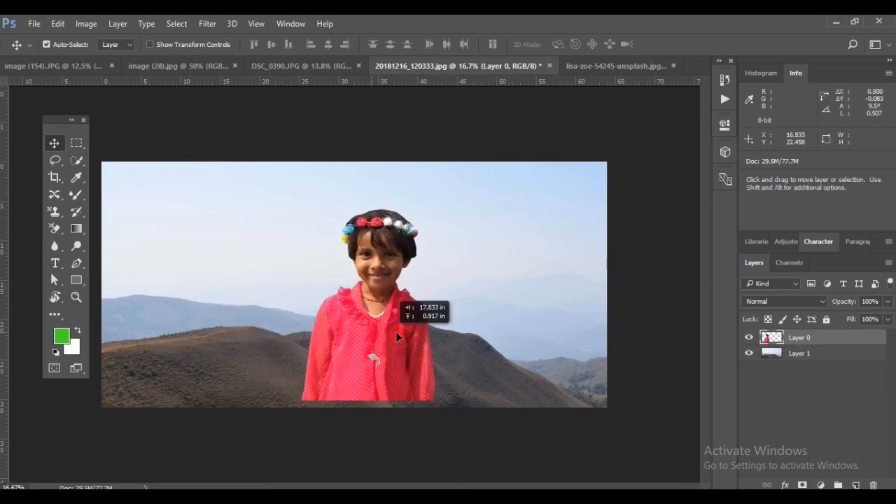
drag(378, 336, 518, 350)
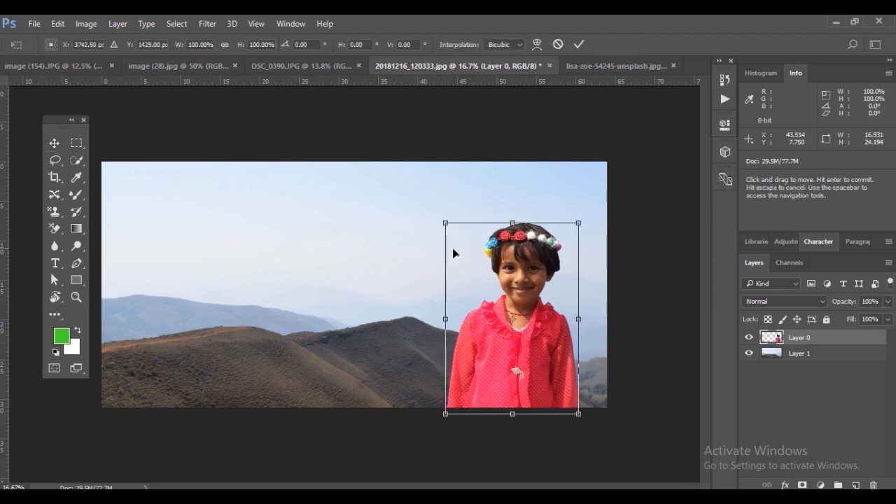
Scale the girl up with Free Transform and commit the resize
drag(445, 224, 417, 182)
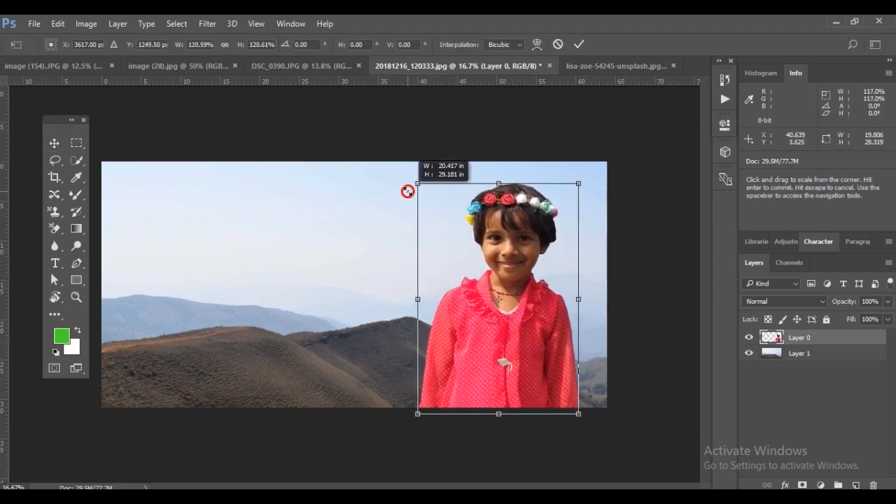
key(Return)
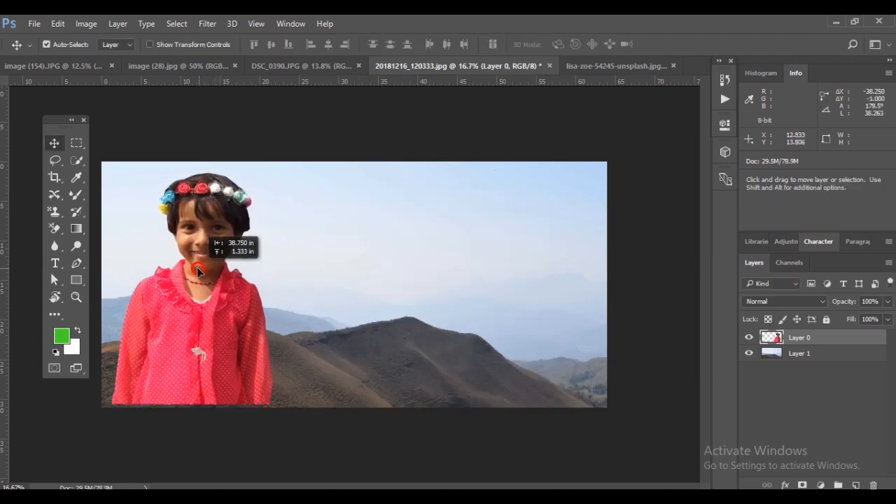
Move the girl left of centre over the hills and select the landscape layer
drag(198, 272, 196, 279)
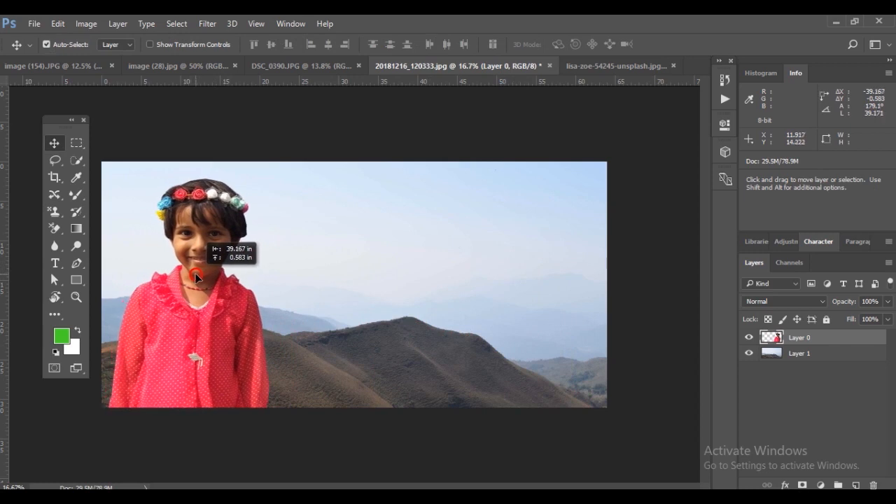
drag(196, 277, 266, 271)
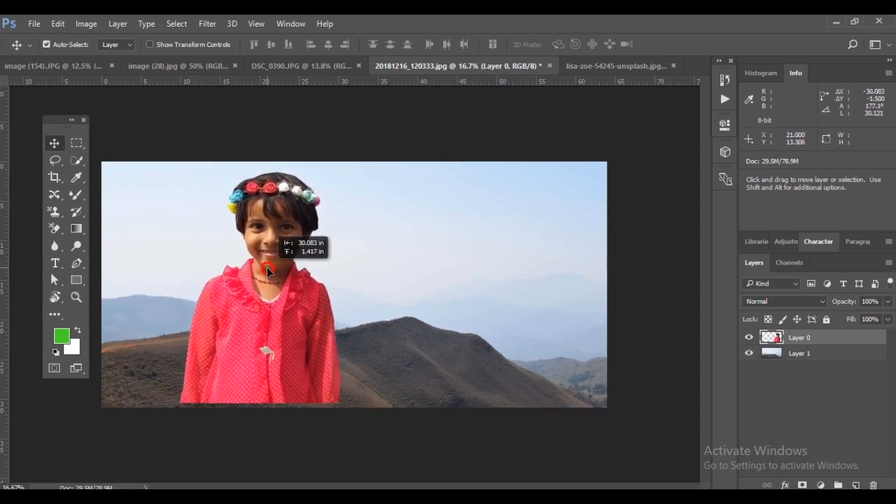
drag(266, 272, 350, 336)
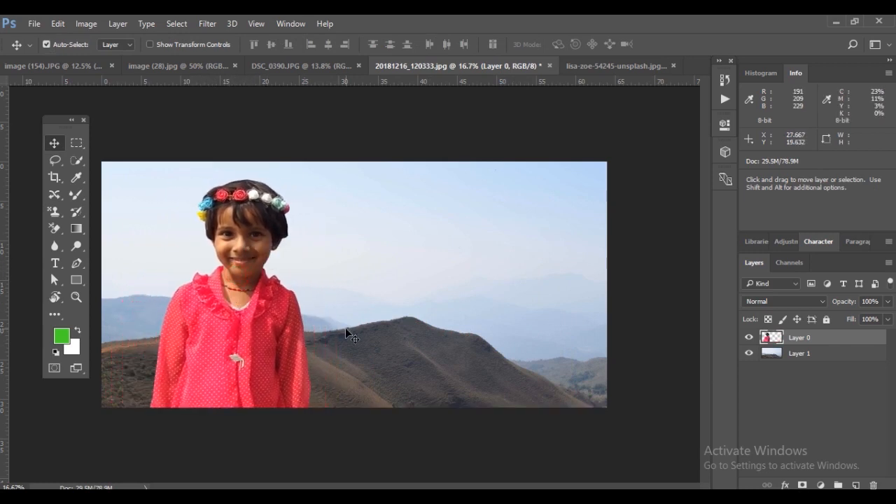
click(799, 353)
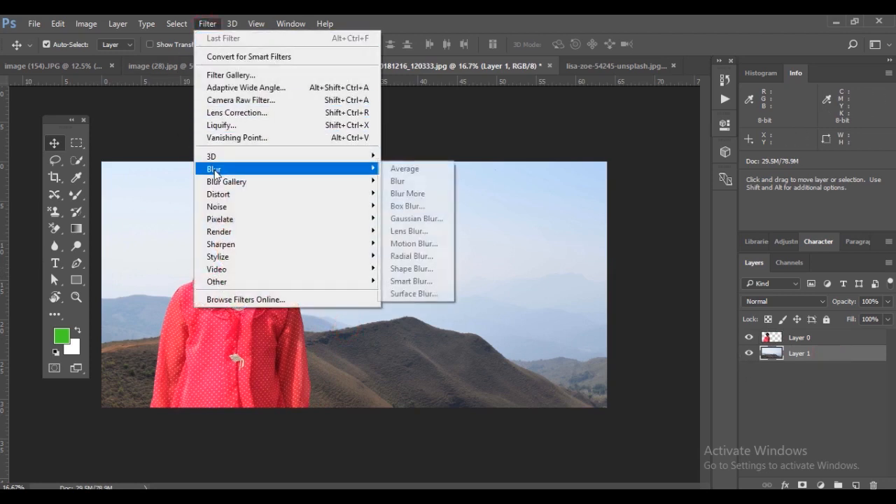
mouse_move(413, 244)
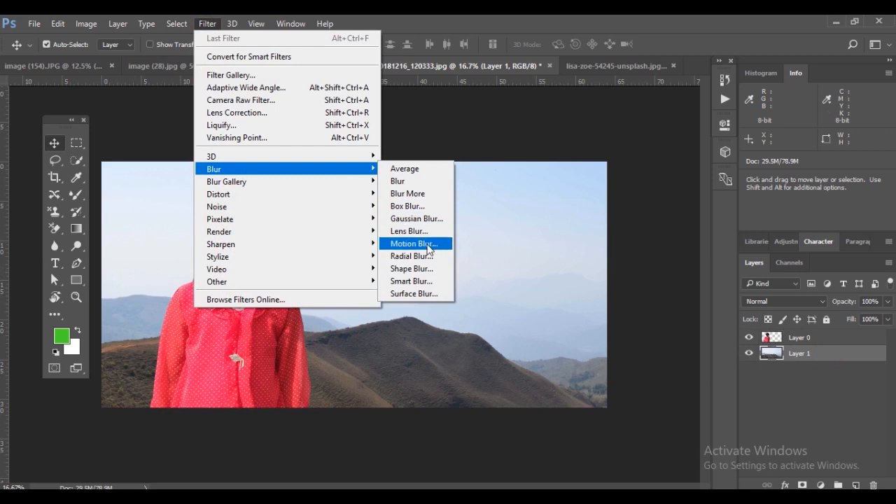
mouse_move(414, 193)
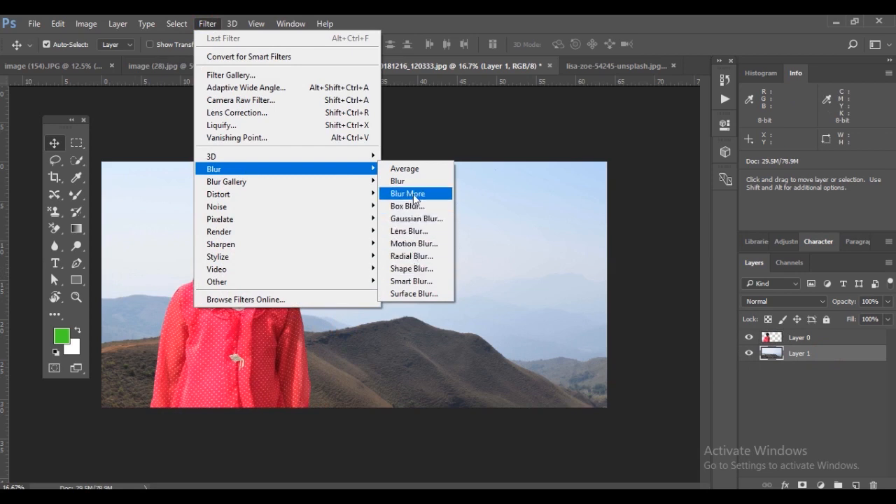
mouse_move(417, 218)
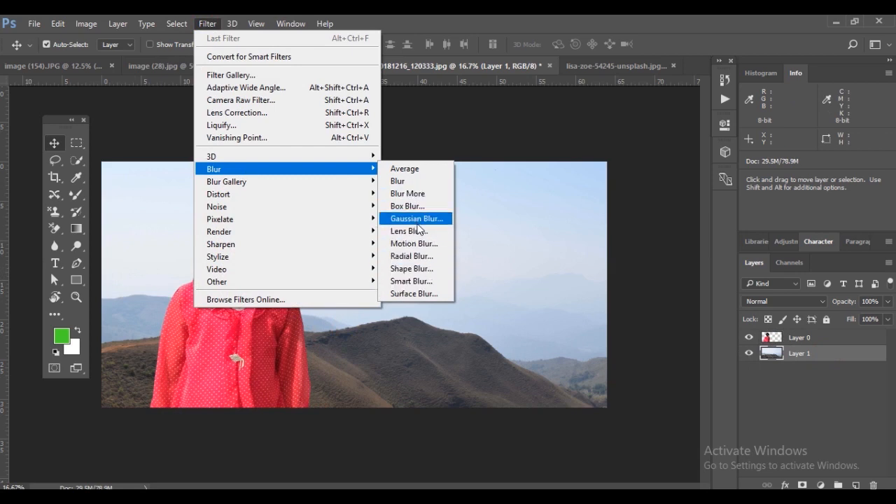
Apply a Lens Blur of radius 17 to the hill backdrop on Layer 1
click(409, 231)
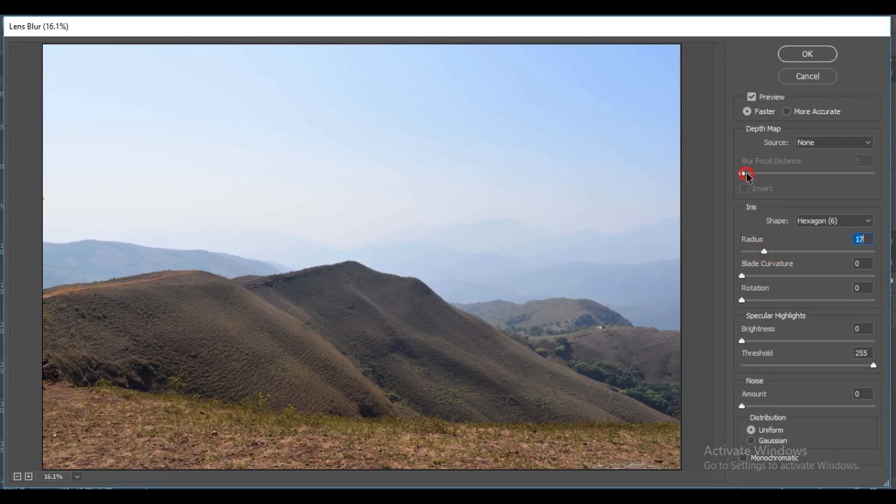
click(807, 53)
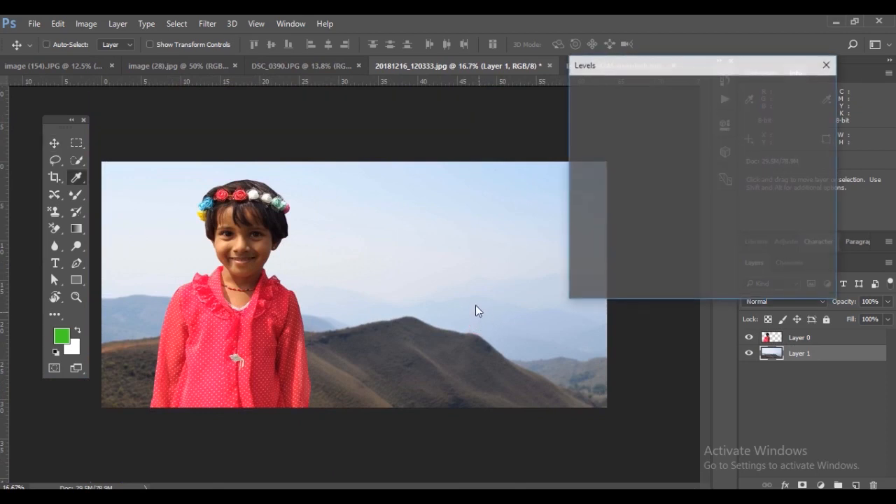
Lighten the Red midtones, then brighten the Green midtones and clip its highlights for stronger greens
click(660, 115)
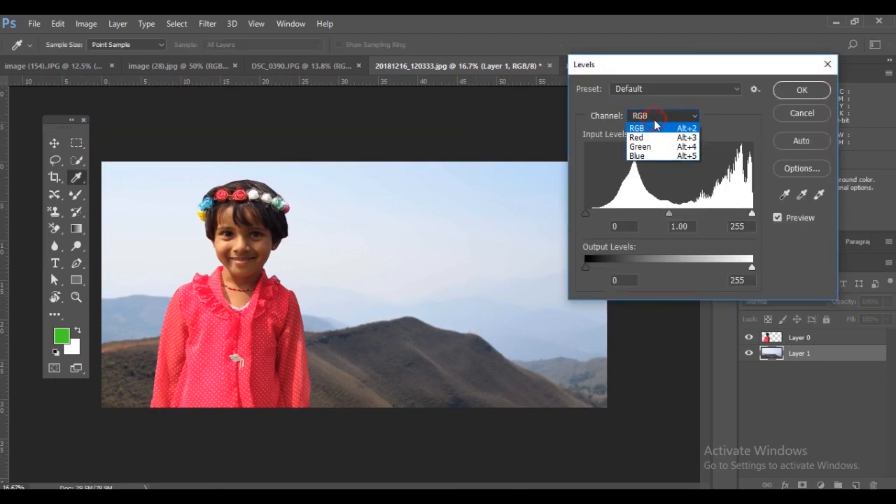
mouse_move(637, 138)
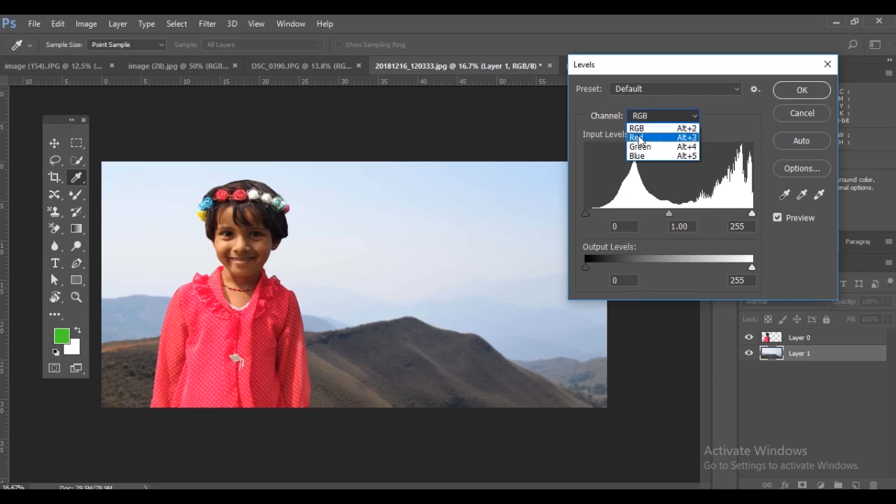
click(637, 137)
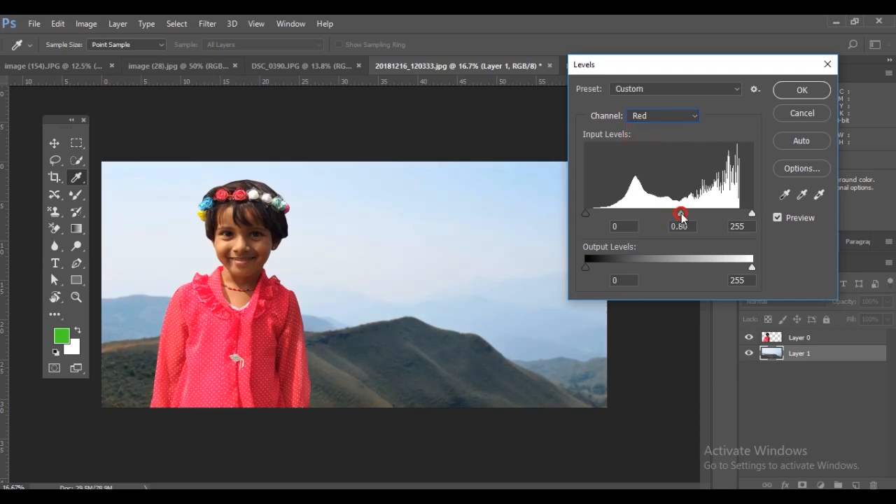
drag(681, 213, 637, 213)
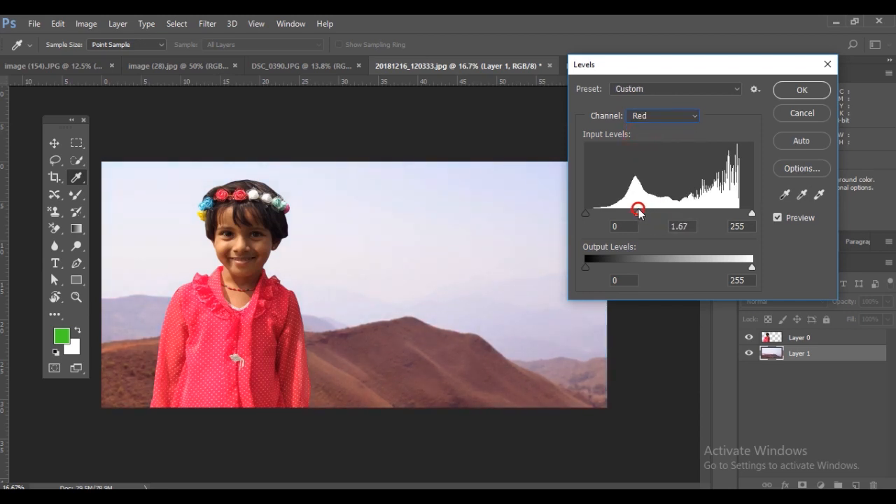
click(662, 115)
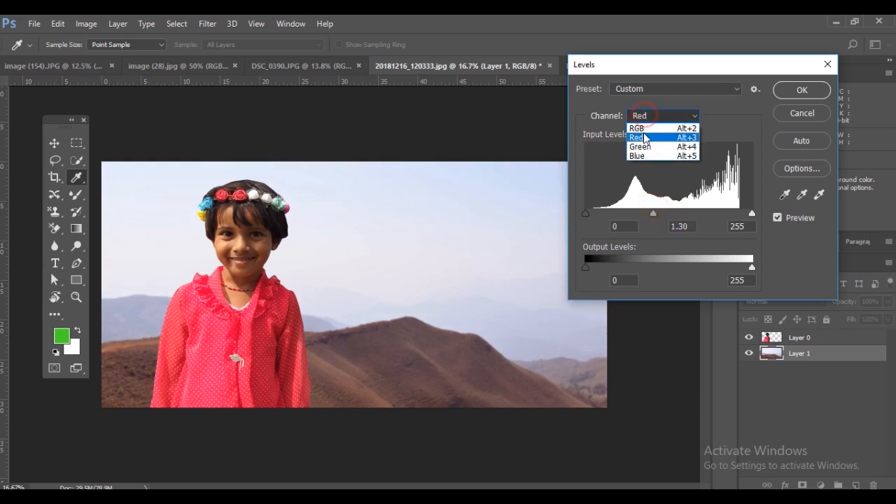
click(639, 147)
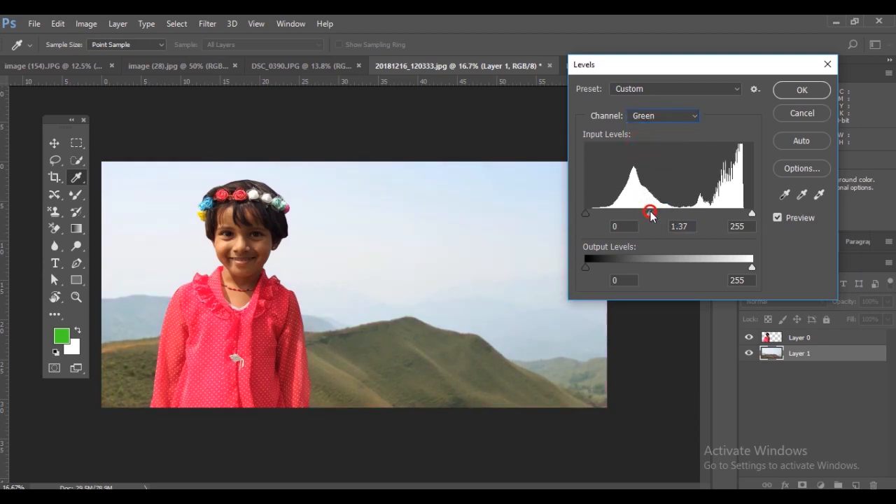
drag(649, 212, 638, 213)
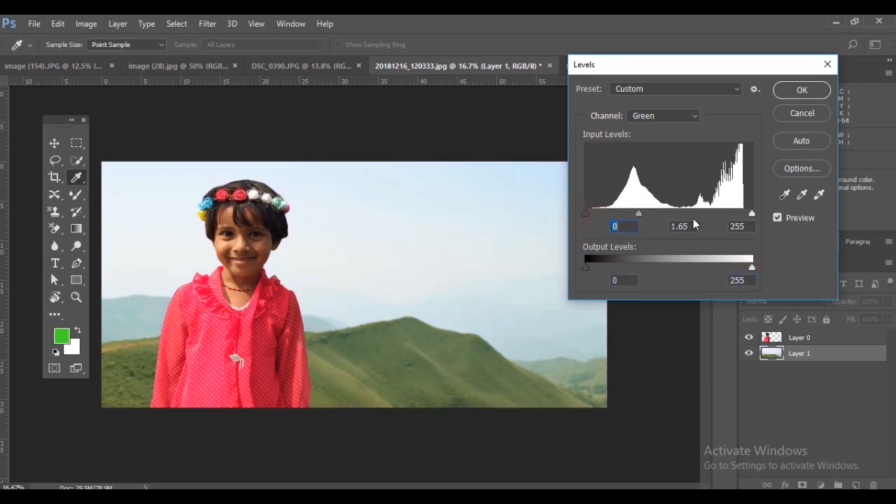
drag(750, 213, 721, 214)
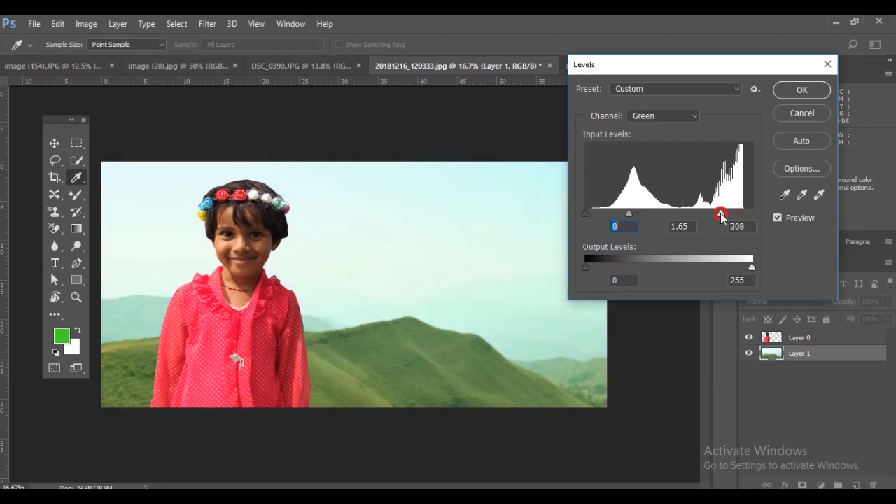
drag(722, 213, 722, 213)
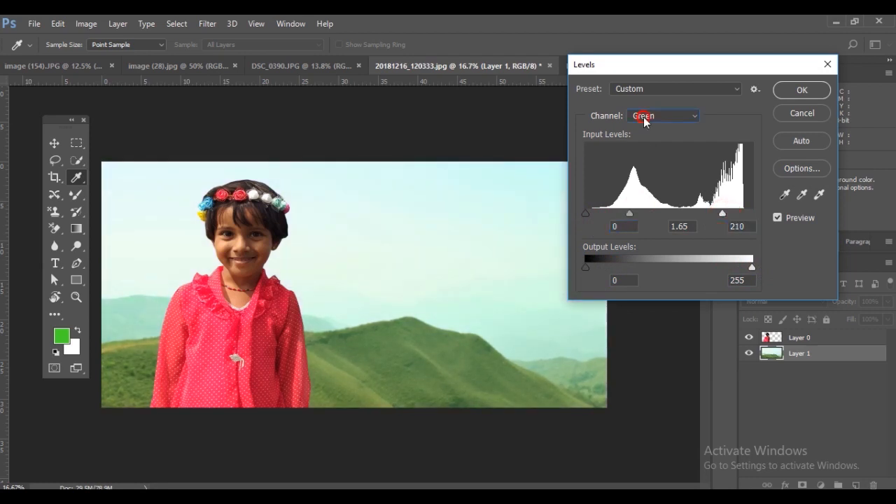
Adjust the Blue channel midtones up then back down to warm the green hills
click(664, 115)
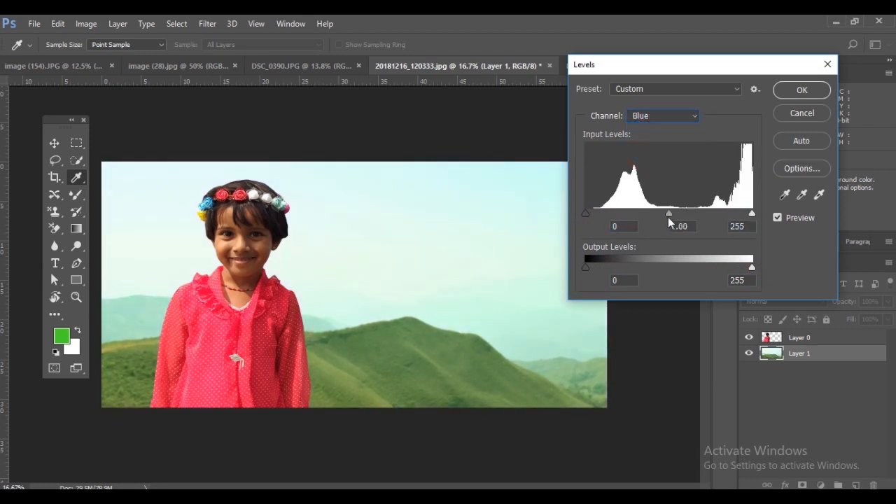
drag(669, 212, 641, 213)
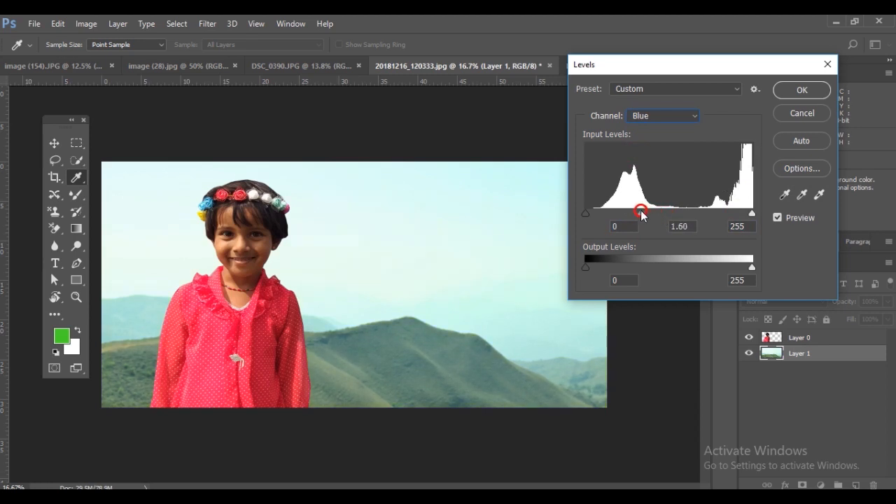
drag(642, 212, 683, 212)
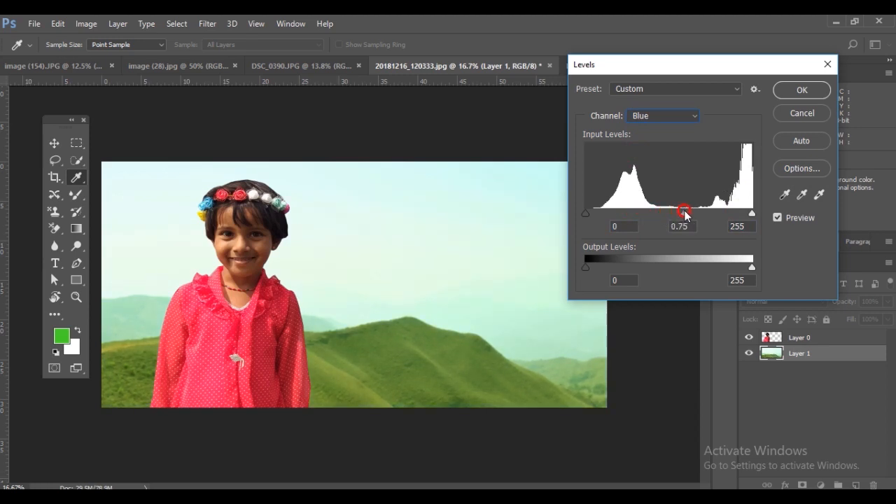
drag(683, 212, 683, 213)
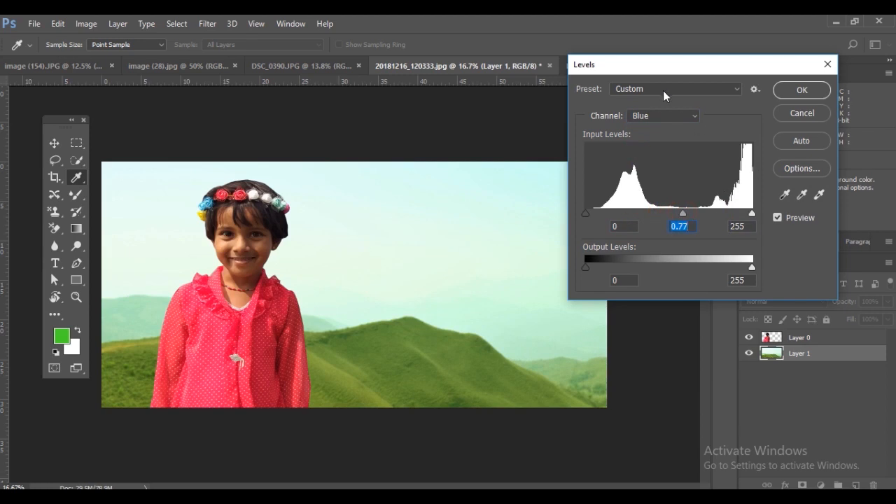
Try the Increase Contrast 1 and Lighter presets, settling on Midtones Brighter
click(675, 89)
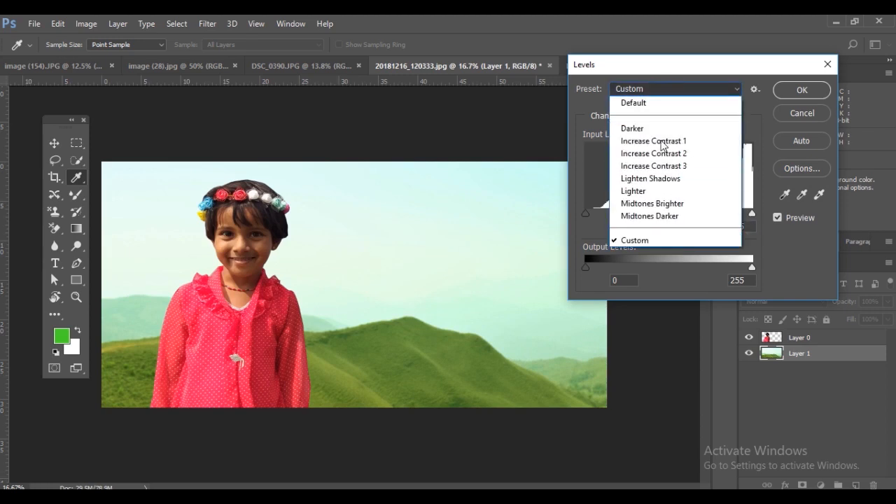
click(652, 140)
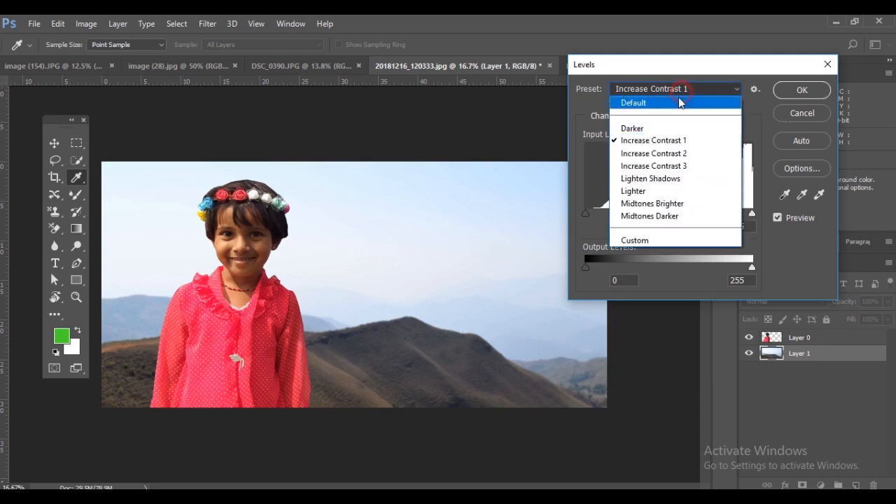
click(633, 191)
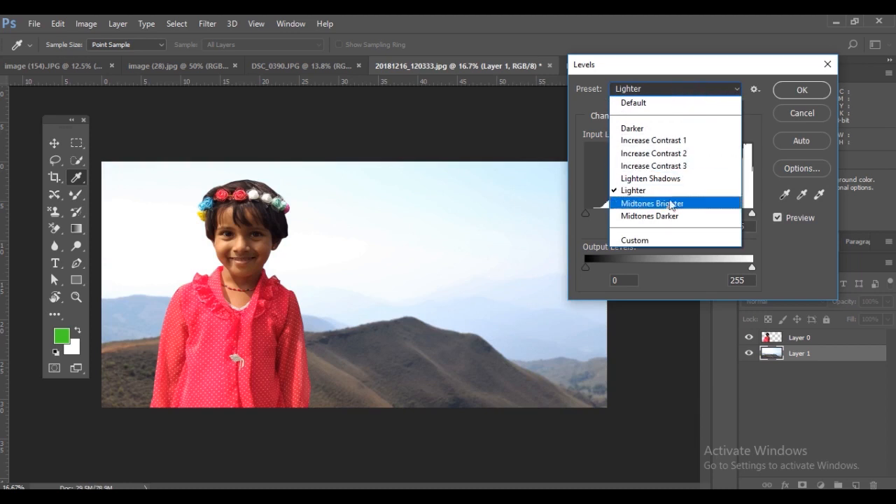
click(652, 203)
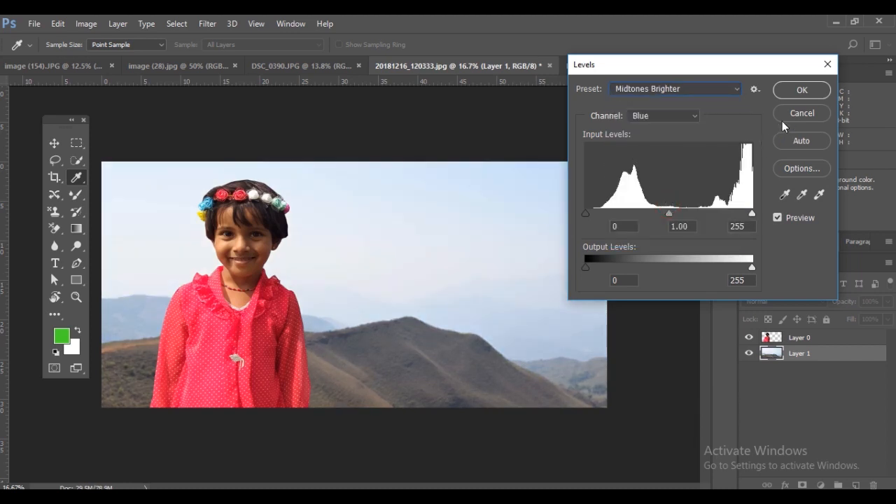
Switch to the Green channel and darken its midtones, tinting the hills purple
click(662, 115)
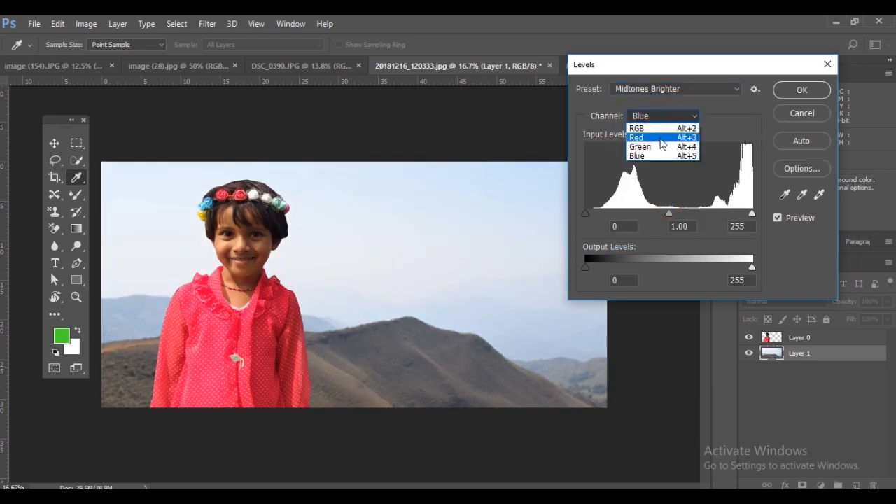
click(639, 147)
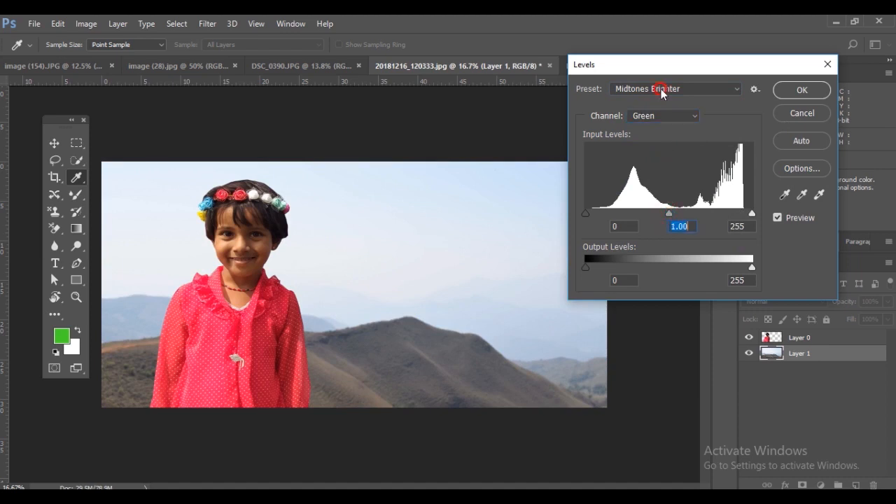
click(674, 89)
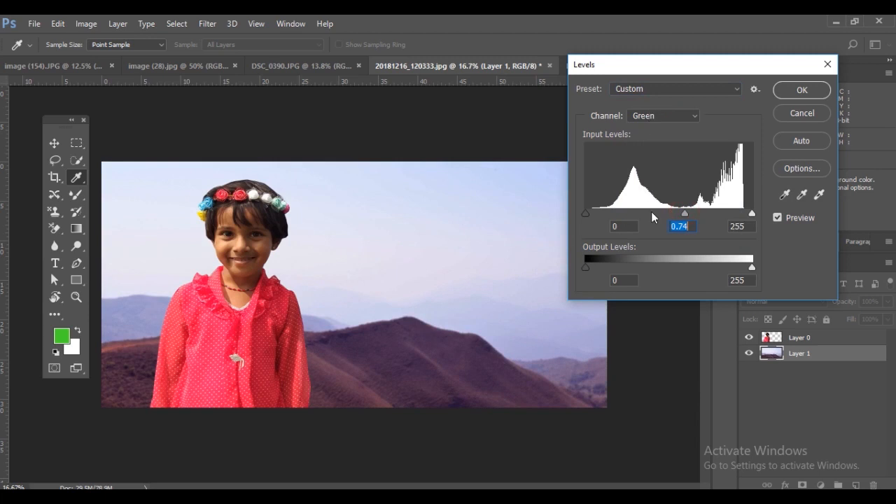
Raise the Green shadow level, then lower the Blue midtones to warm the hills
drag(585, 213, 591, 213)
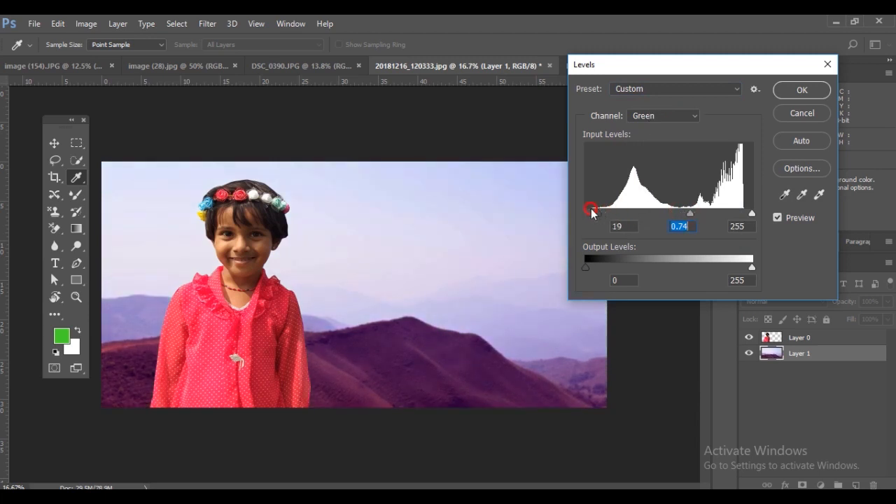
click(664, 114)
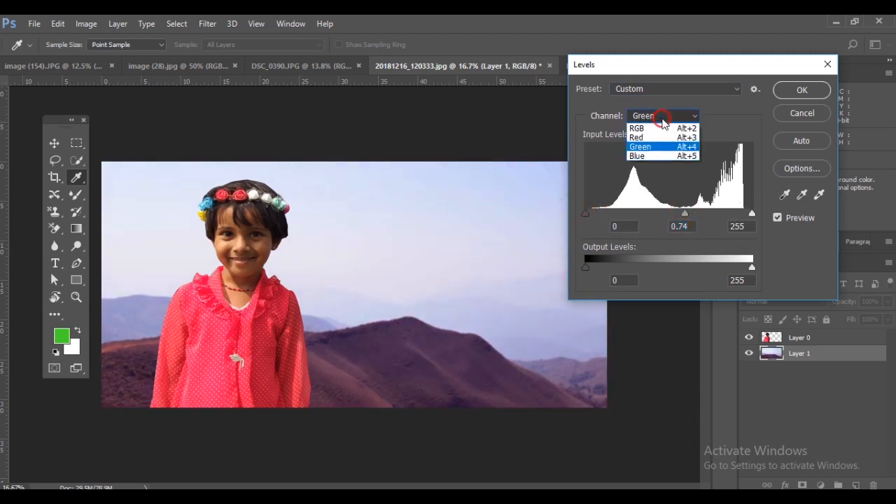
click(635, 155)
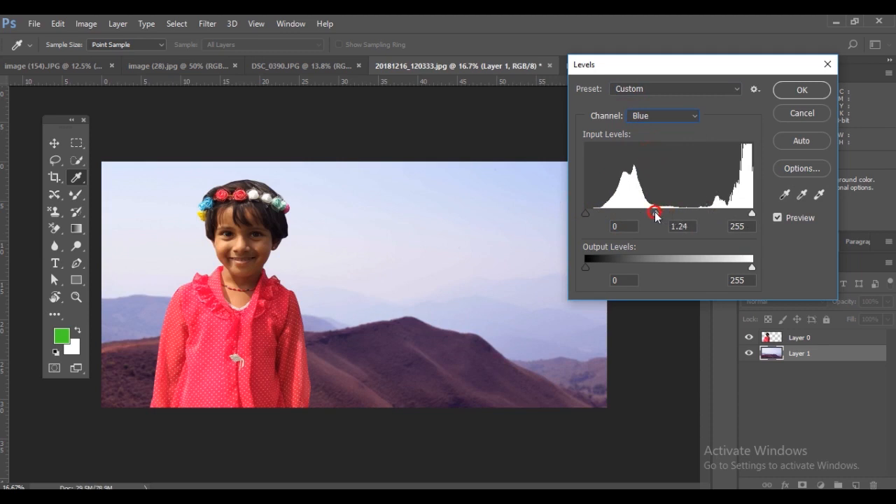
drag(652, 213, 698, 203)
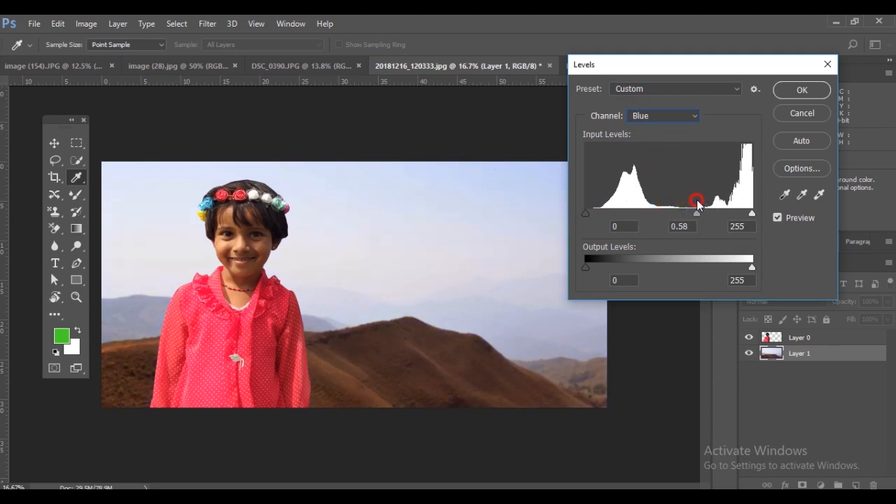
Reset the Green shadows, raise its midtones until the hills turn green, and apply the Levels
click(662, 115)
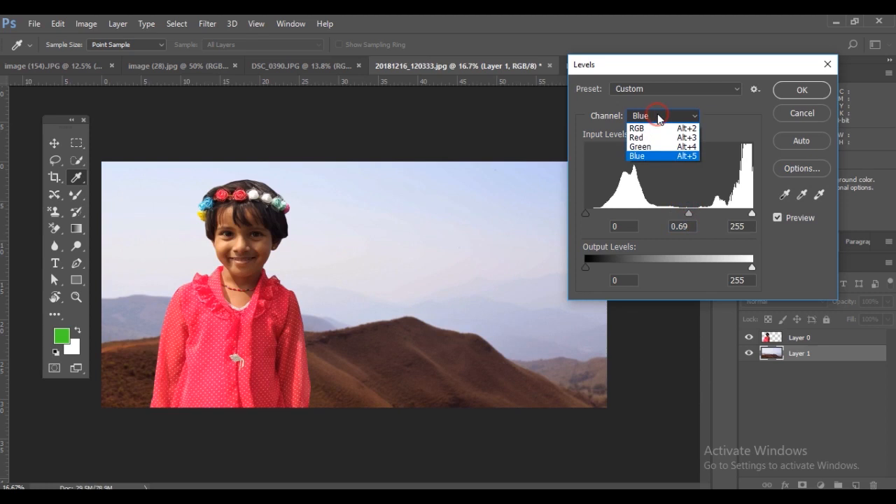
click(641, 147)
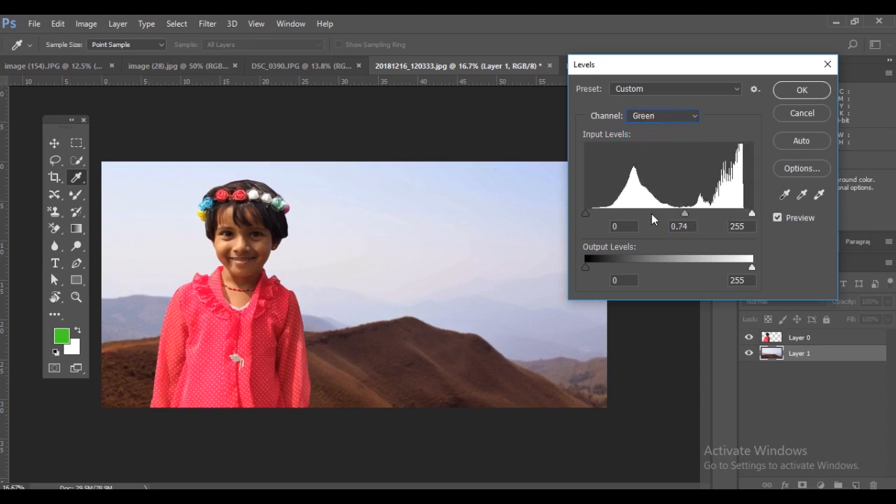
drag(585, 212, 585, 213)
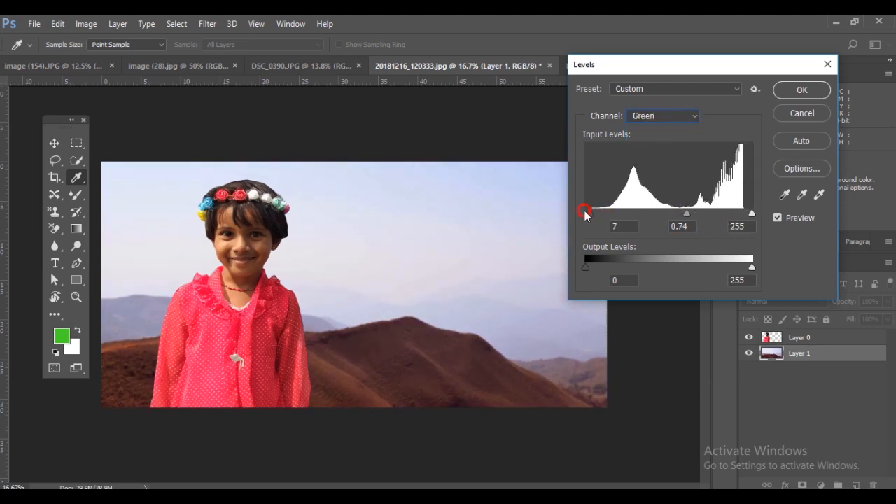
drag(585, 212, 655, 213)
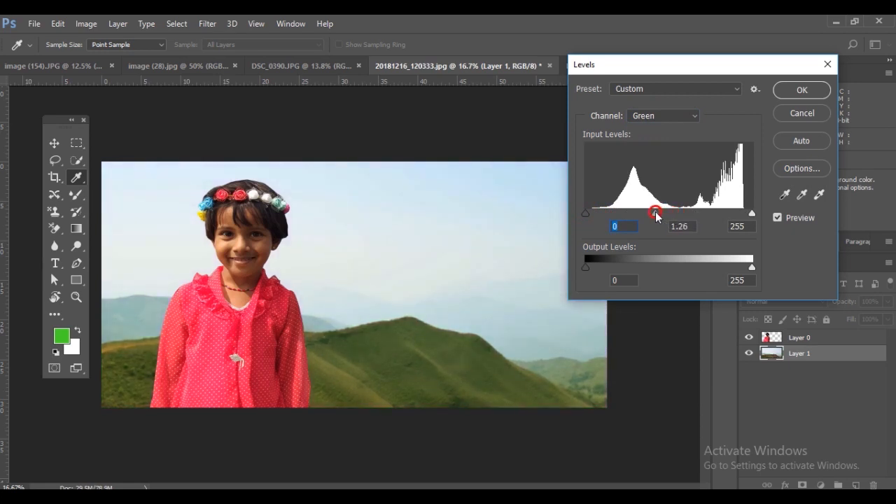
click(801, 90)
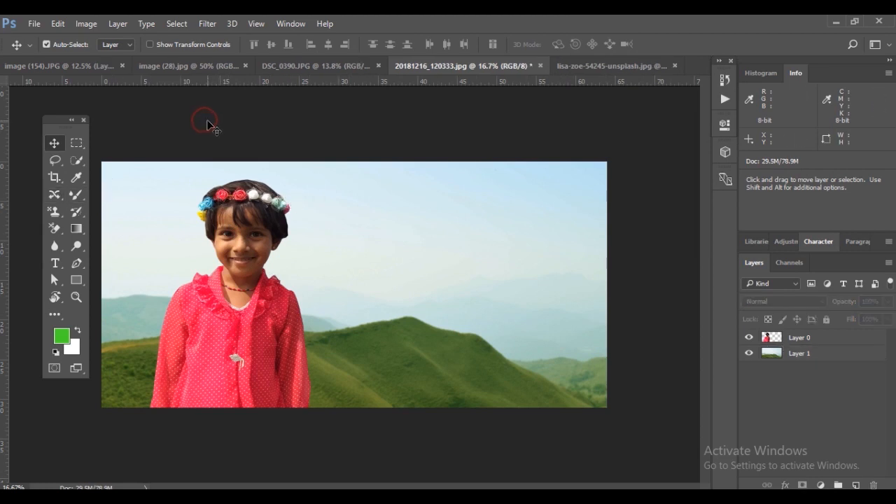
mouse_move(250, 129)
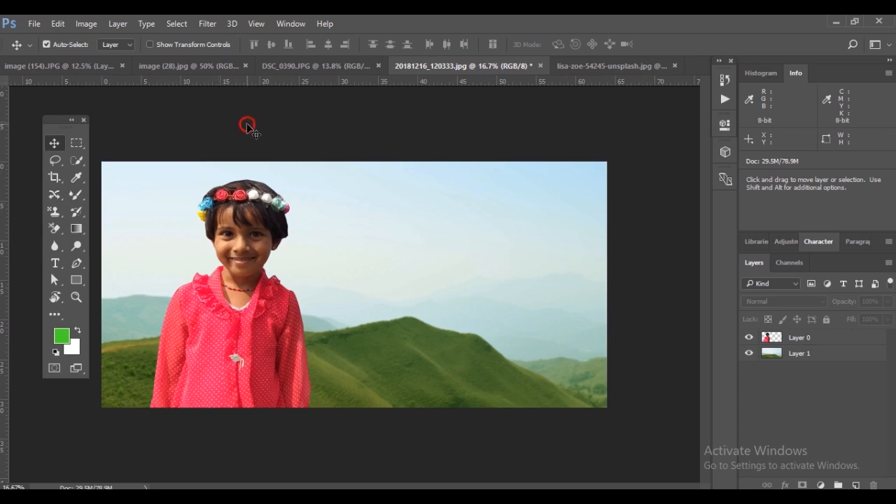